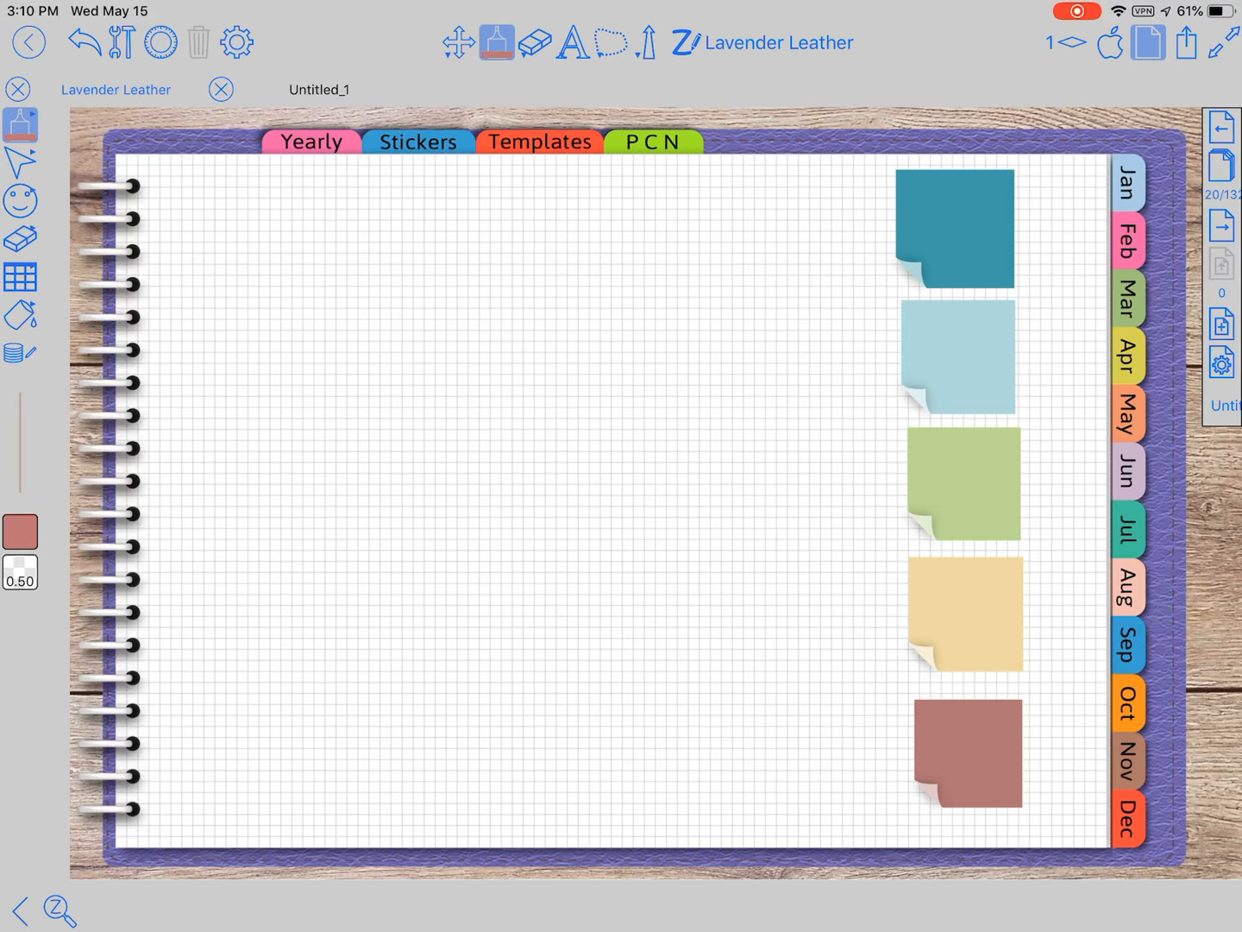
# Lasso the coloured sticky notes on the right and delete them, leaving a blank grid.
pyautogui.click(611, 43)
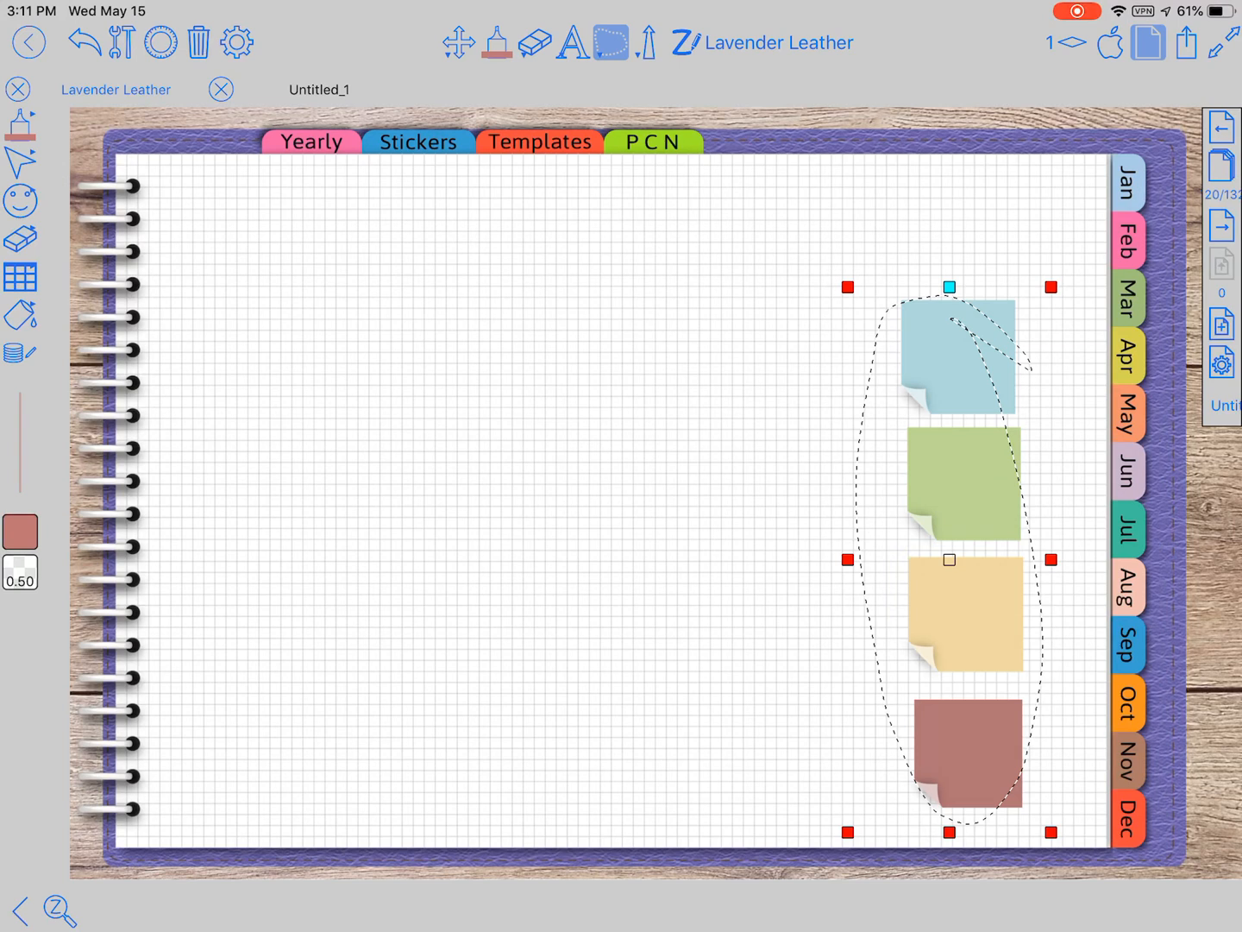
pyautogui.click(198, 43)
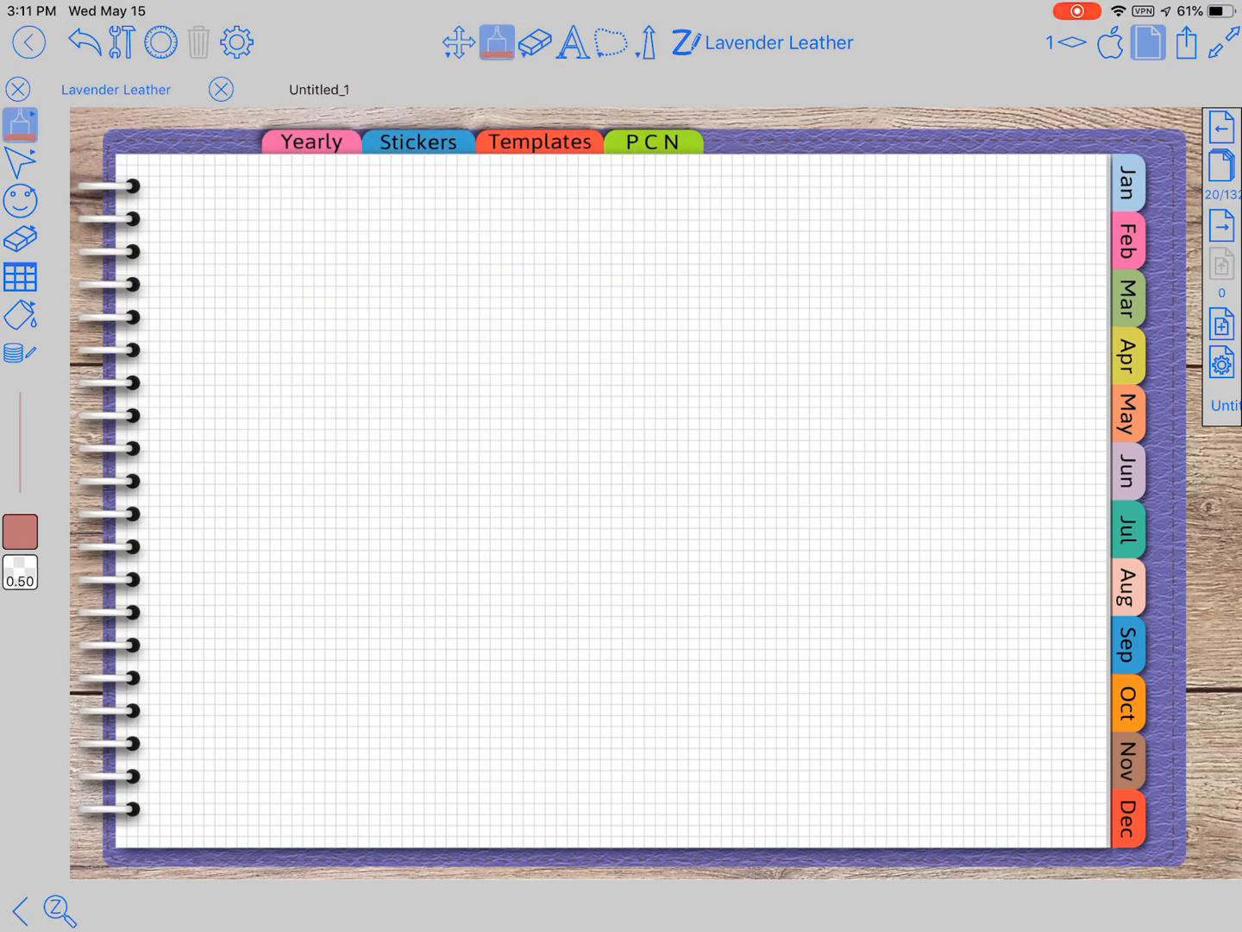
# Try the fountain pen and pink highlighter, view palettes, and choose the thin red pen.
pyautogui.click(497, 42)
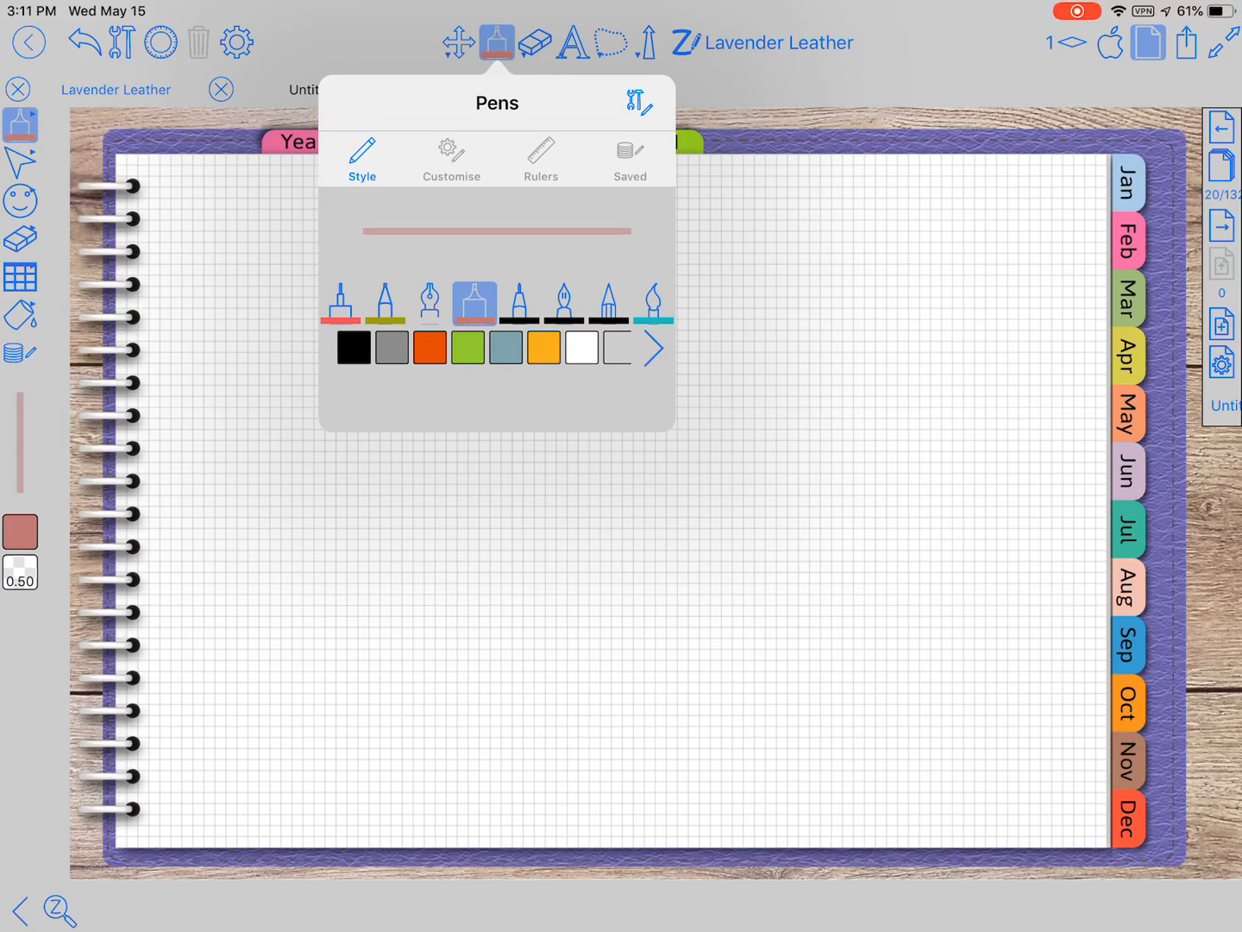
pyautogui.click(340, 302)
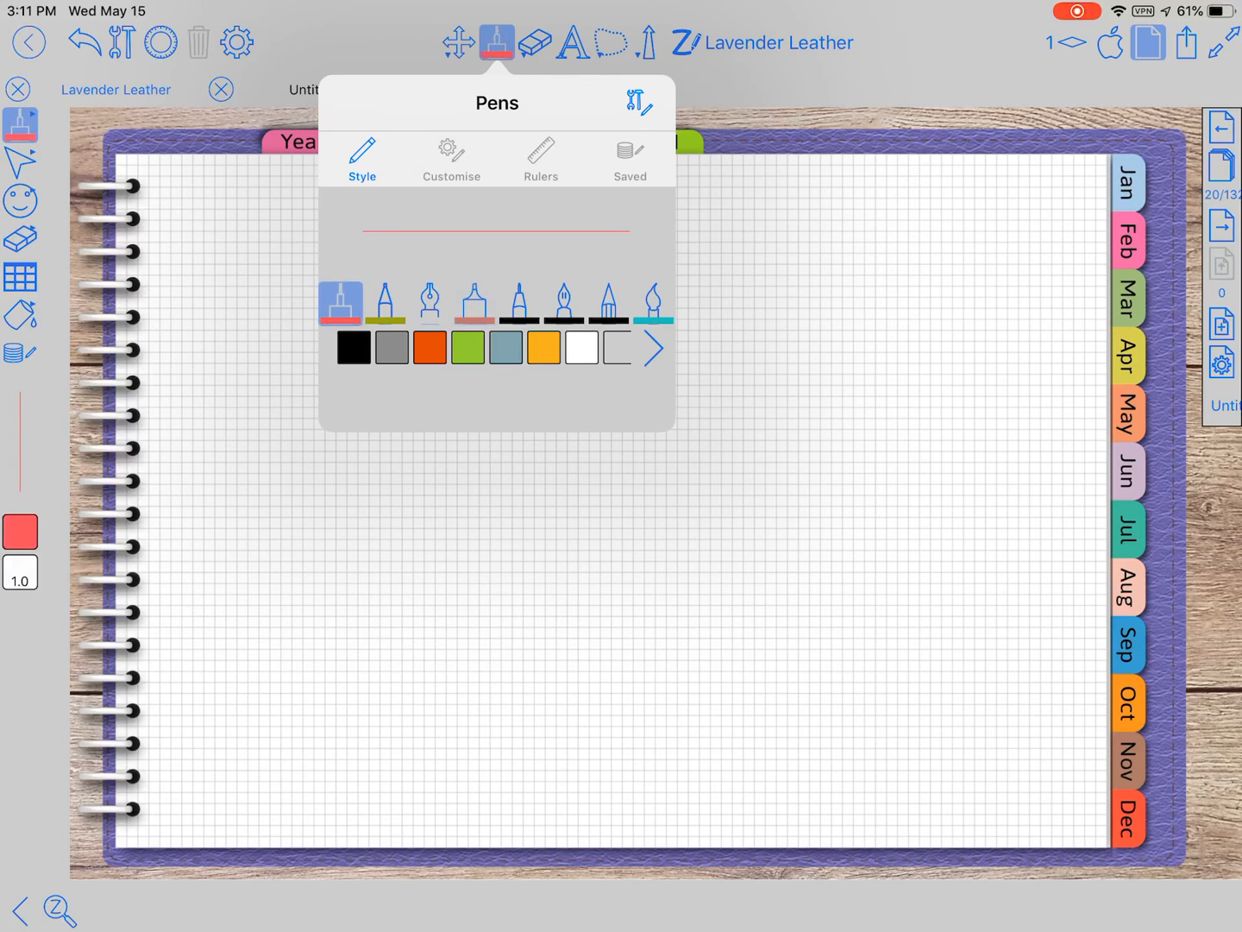
pyautogui.click(429, 303)
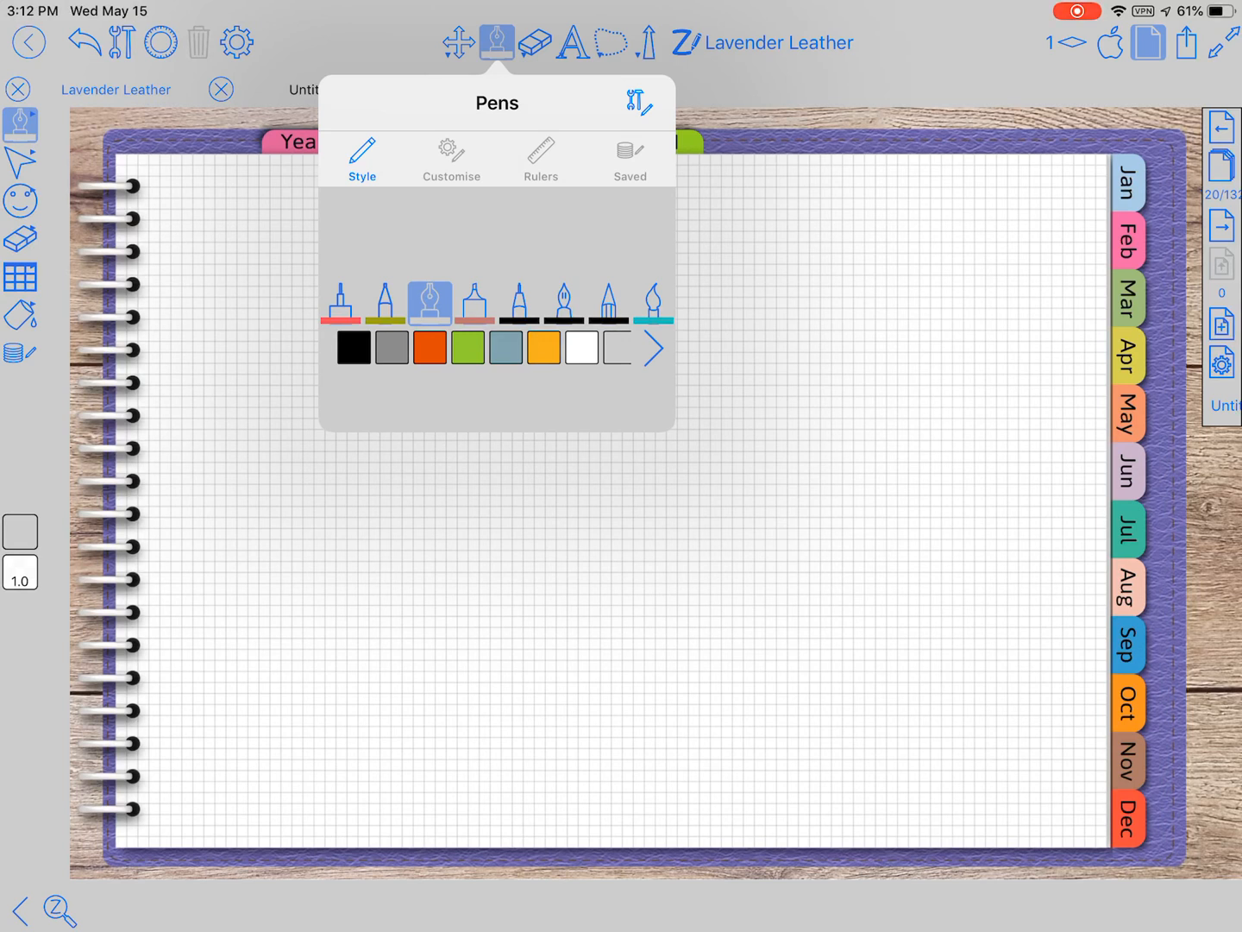
pyautogui.click(474, 304)
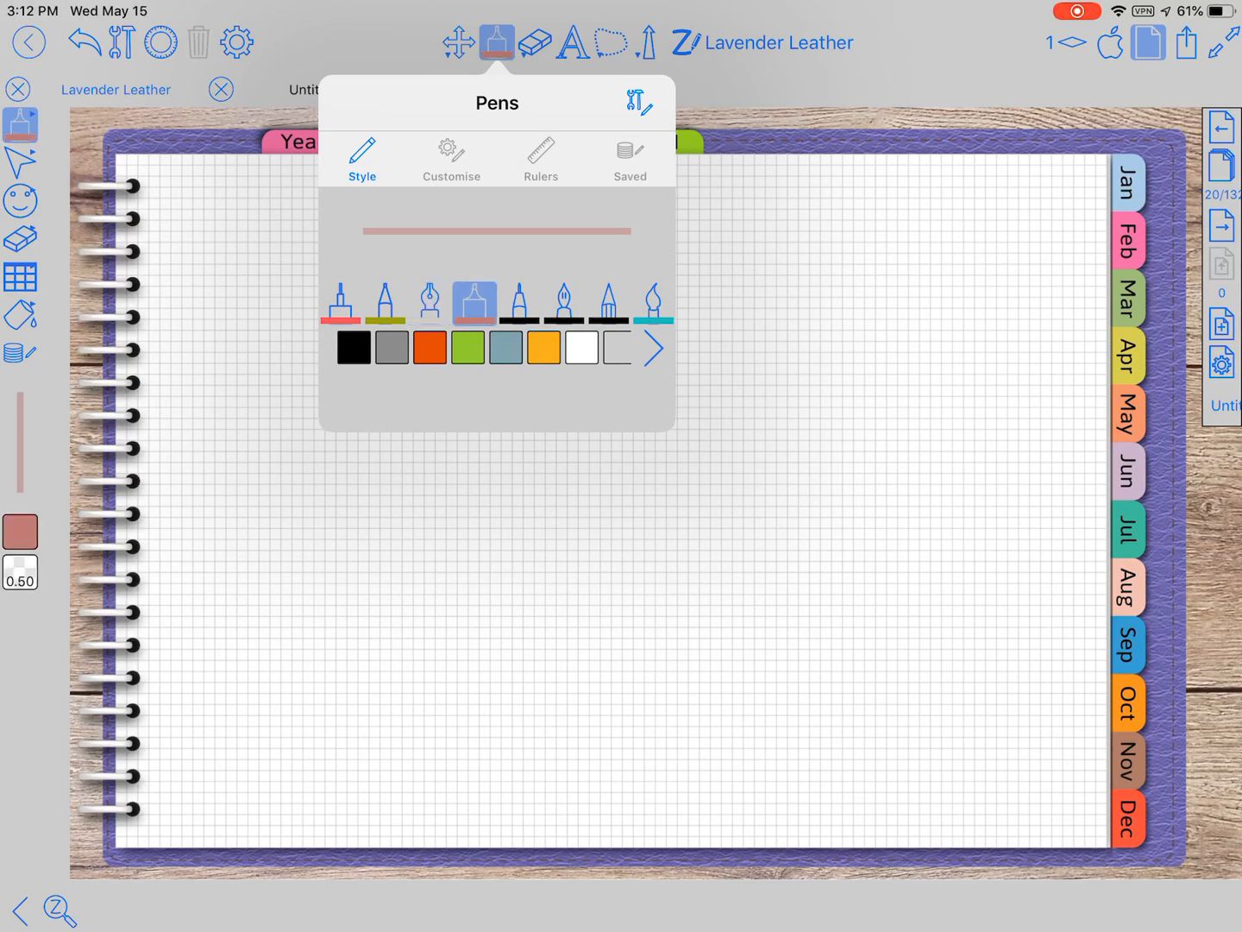
pyautogui.click(340, 302)
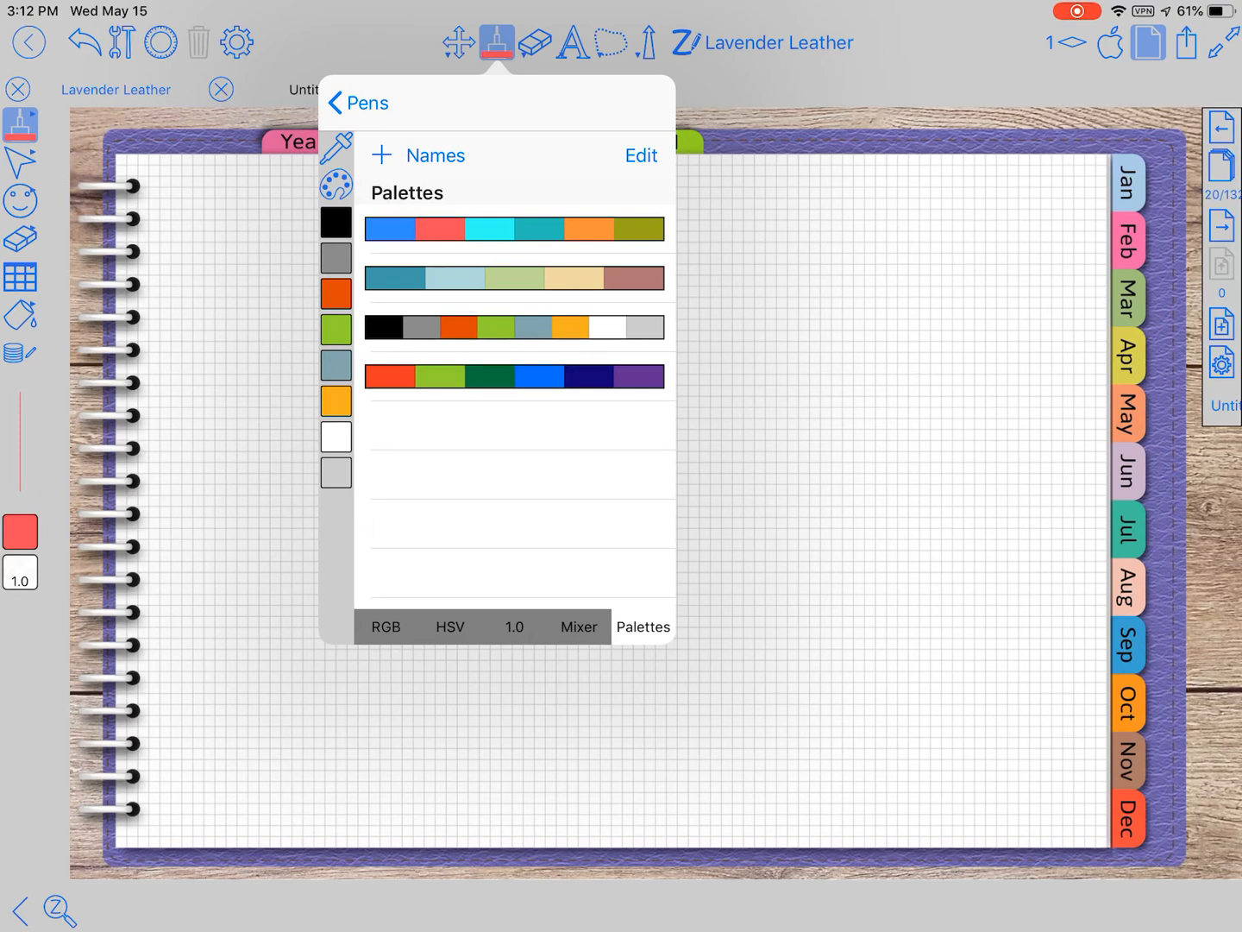
pyautogui.click(357, 103)
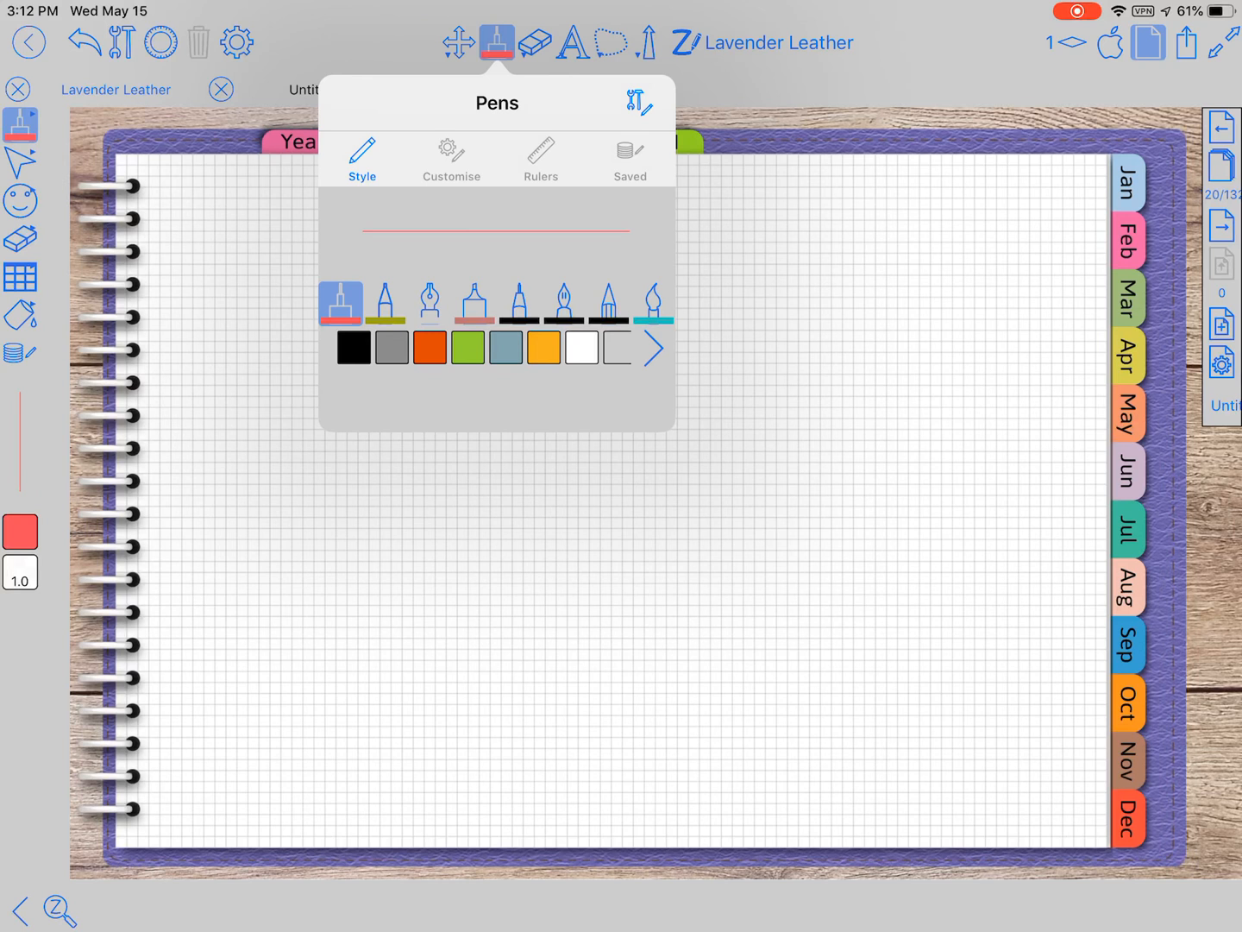
# Toggle Dashed on and off in Customise, keeping the red pen solid, then view rulers.
pyautogui.click(451, 157)
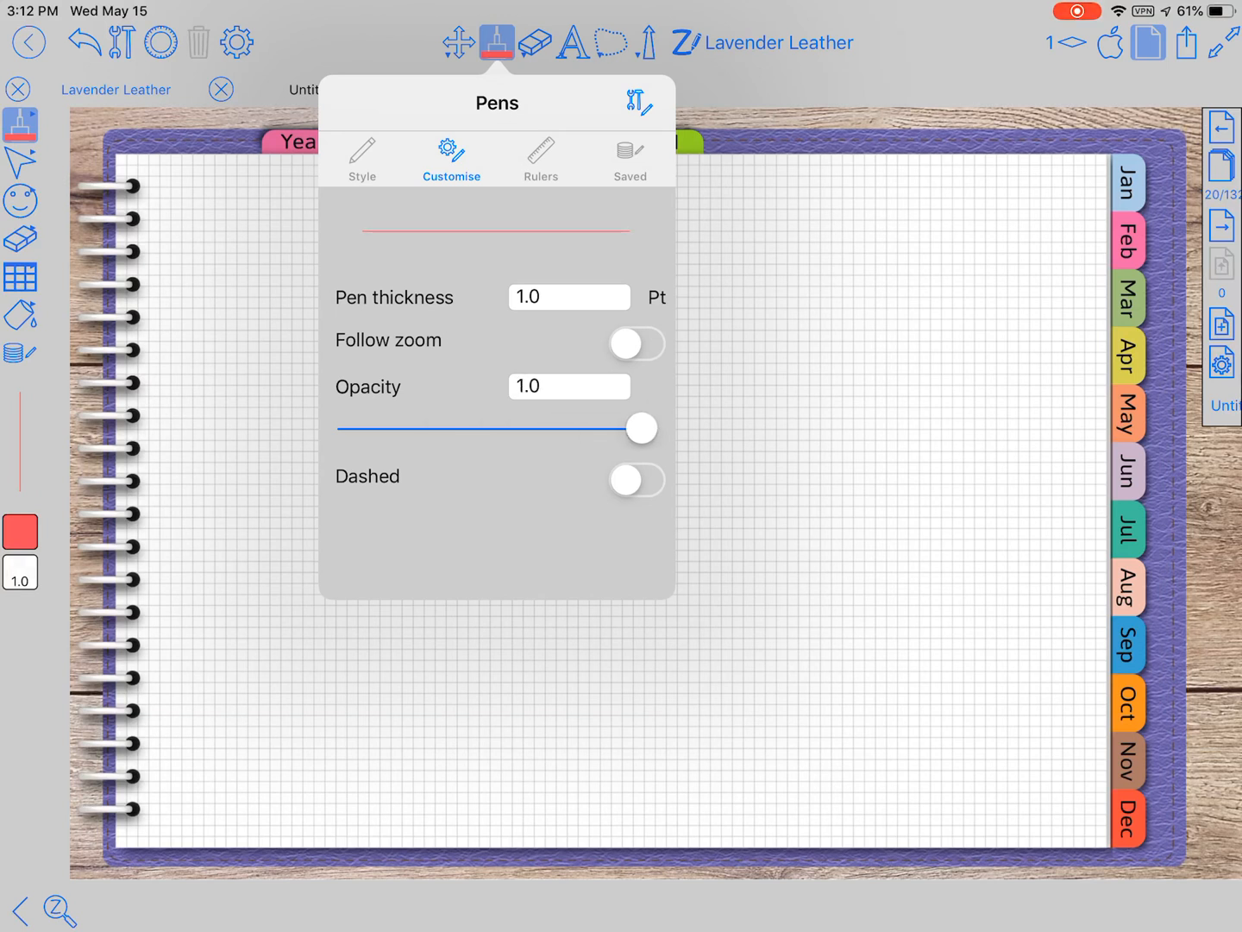
pyautogui.click(636, 480)
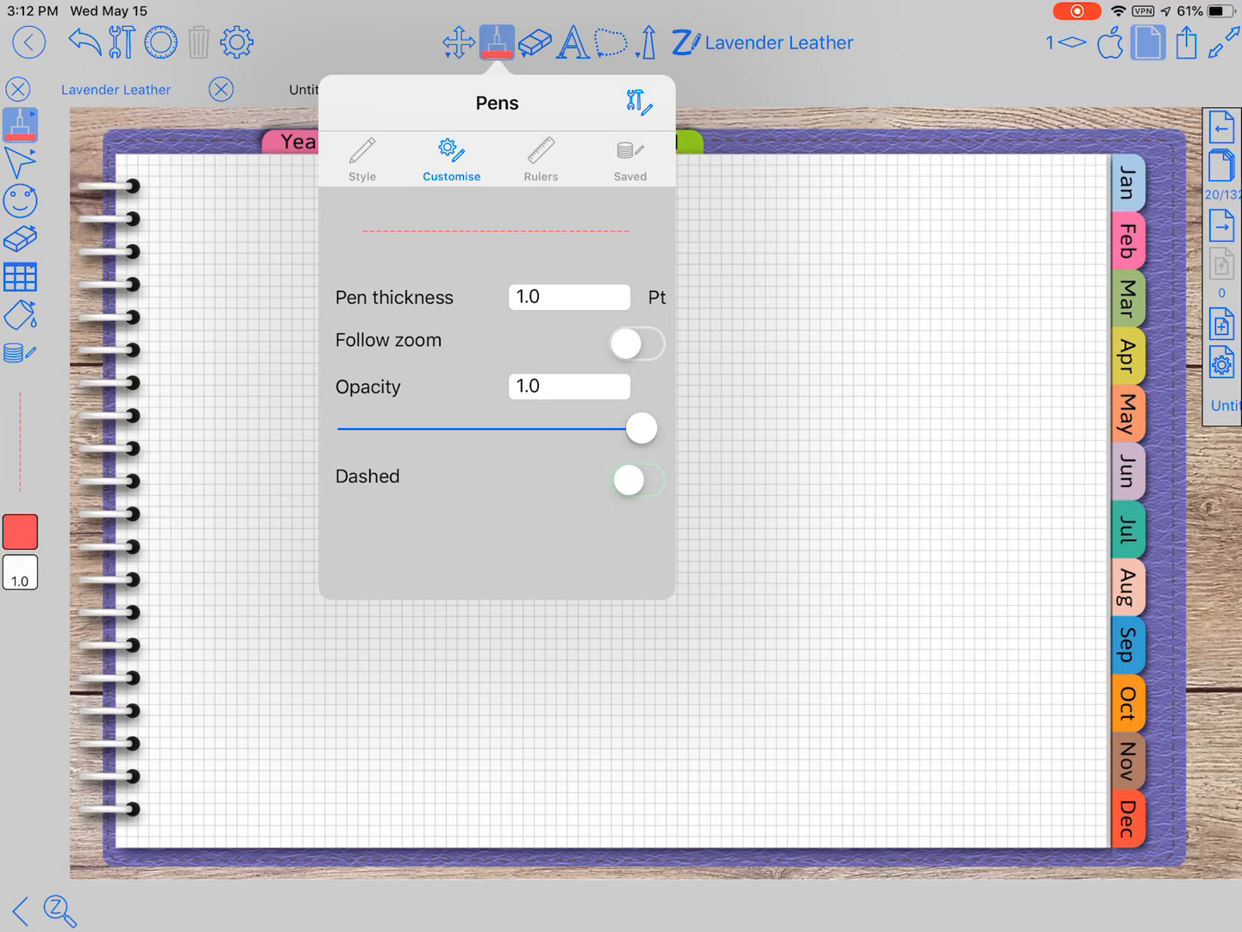
pyautogui.click(637, 480)
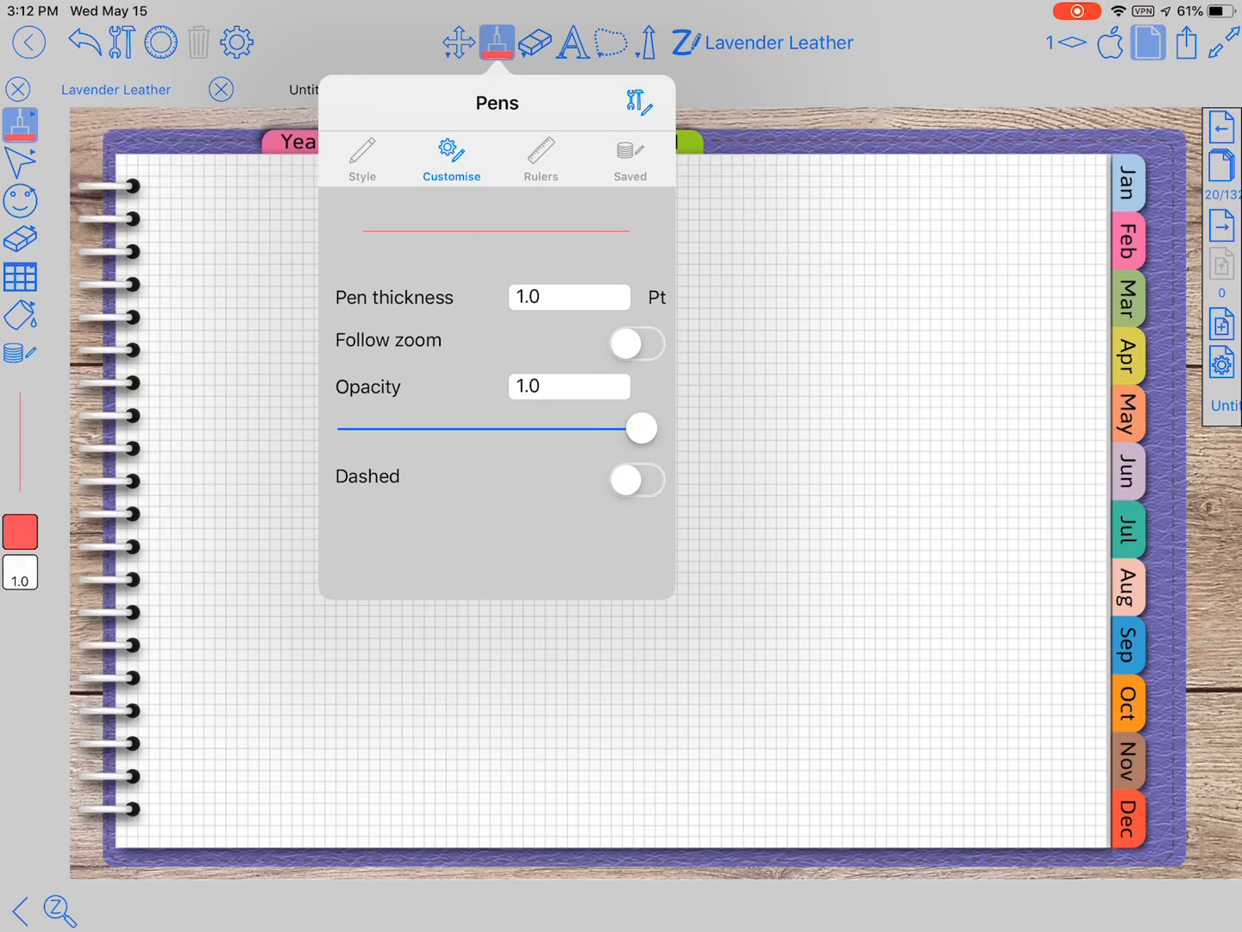
pyautogui.click(540, 158)
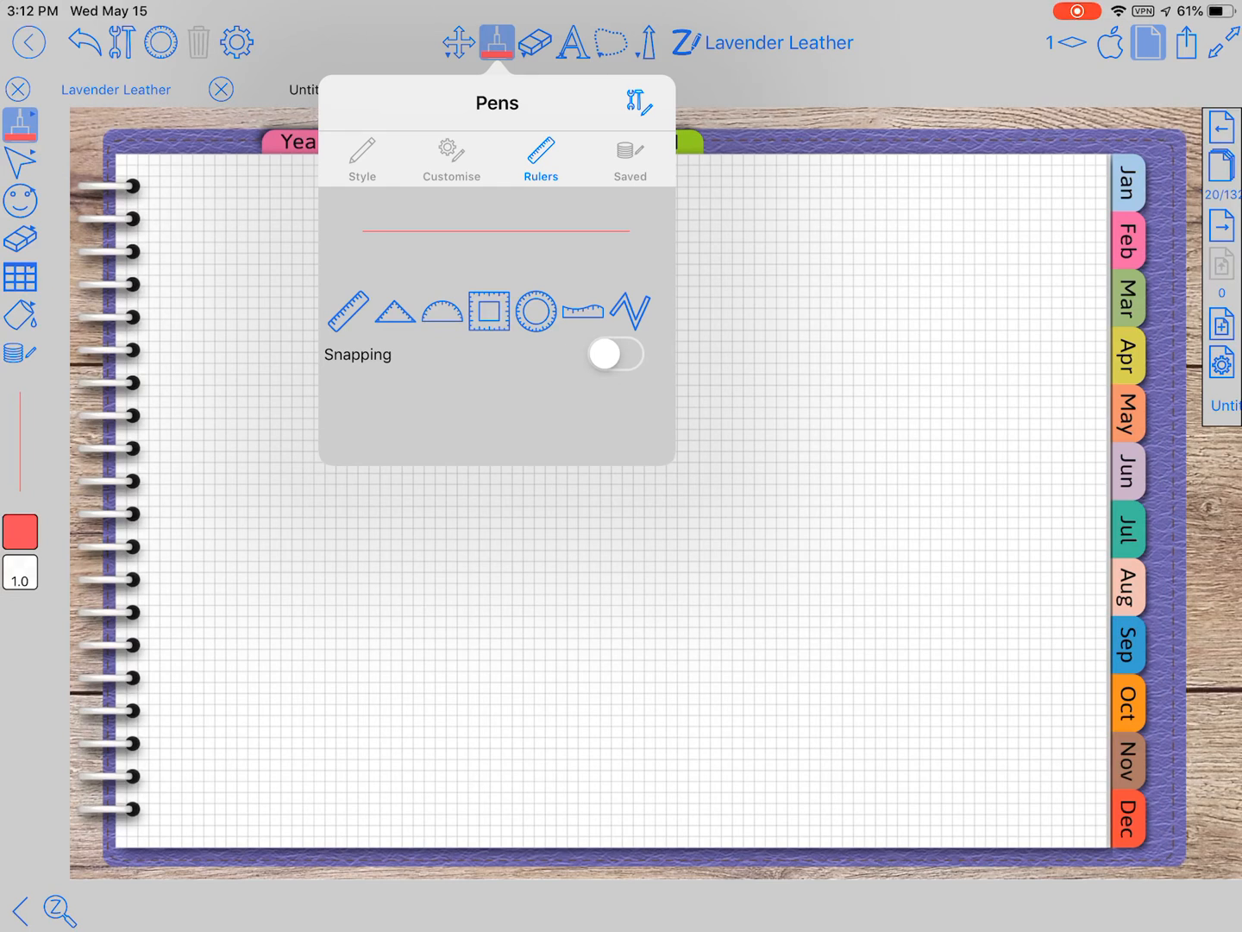
# Try line, triangle, protractor, square, circle, curve and zigzag rulers, then view Saved styles.
pyautogui.click(348, 310)
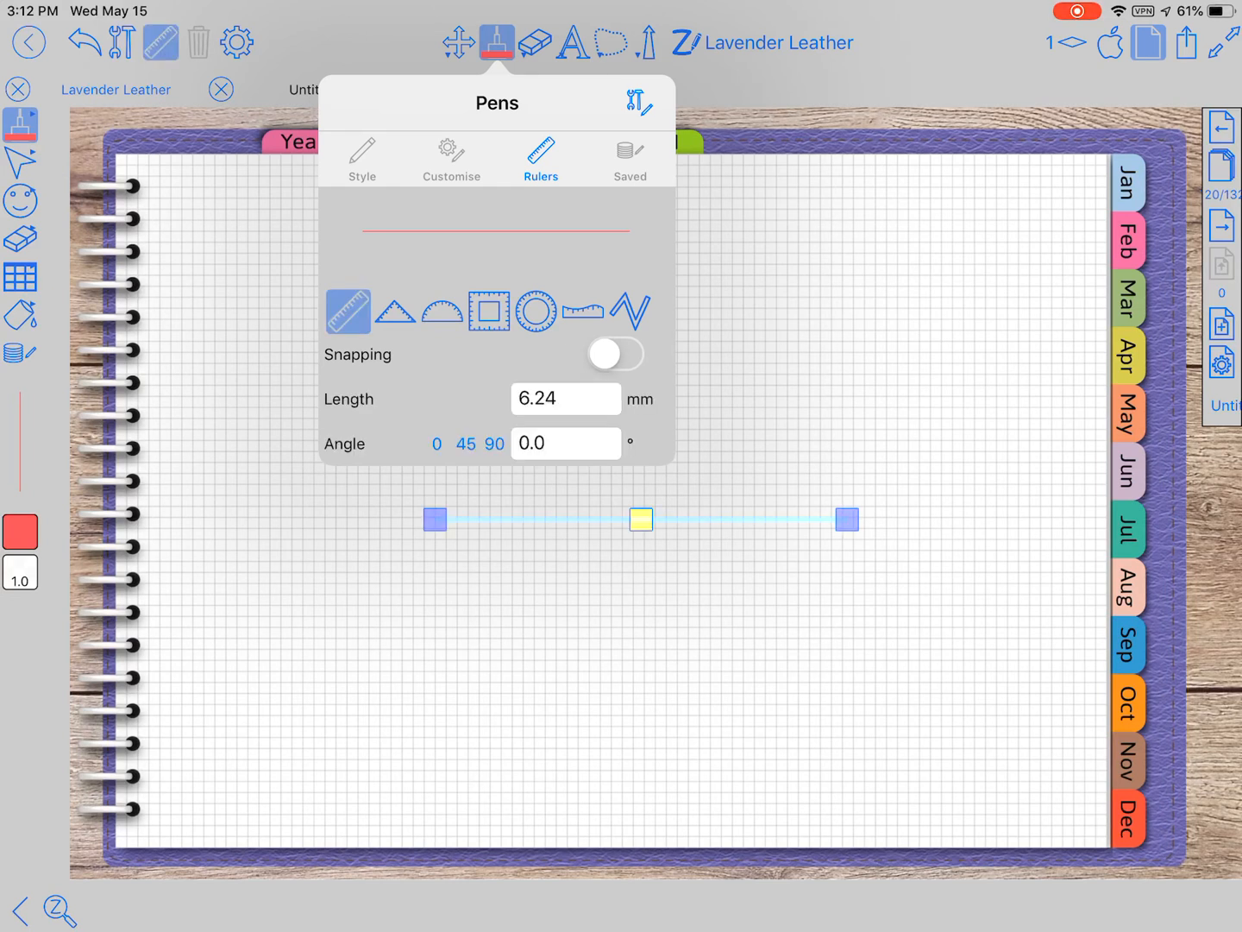
pyautogui.click(393, 311)
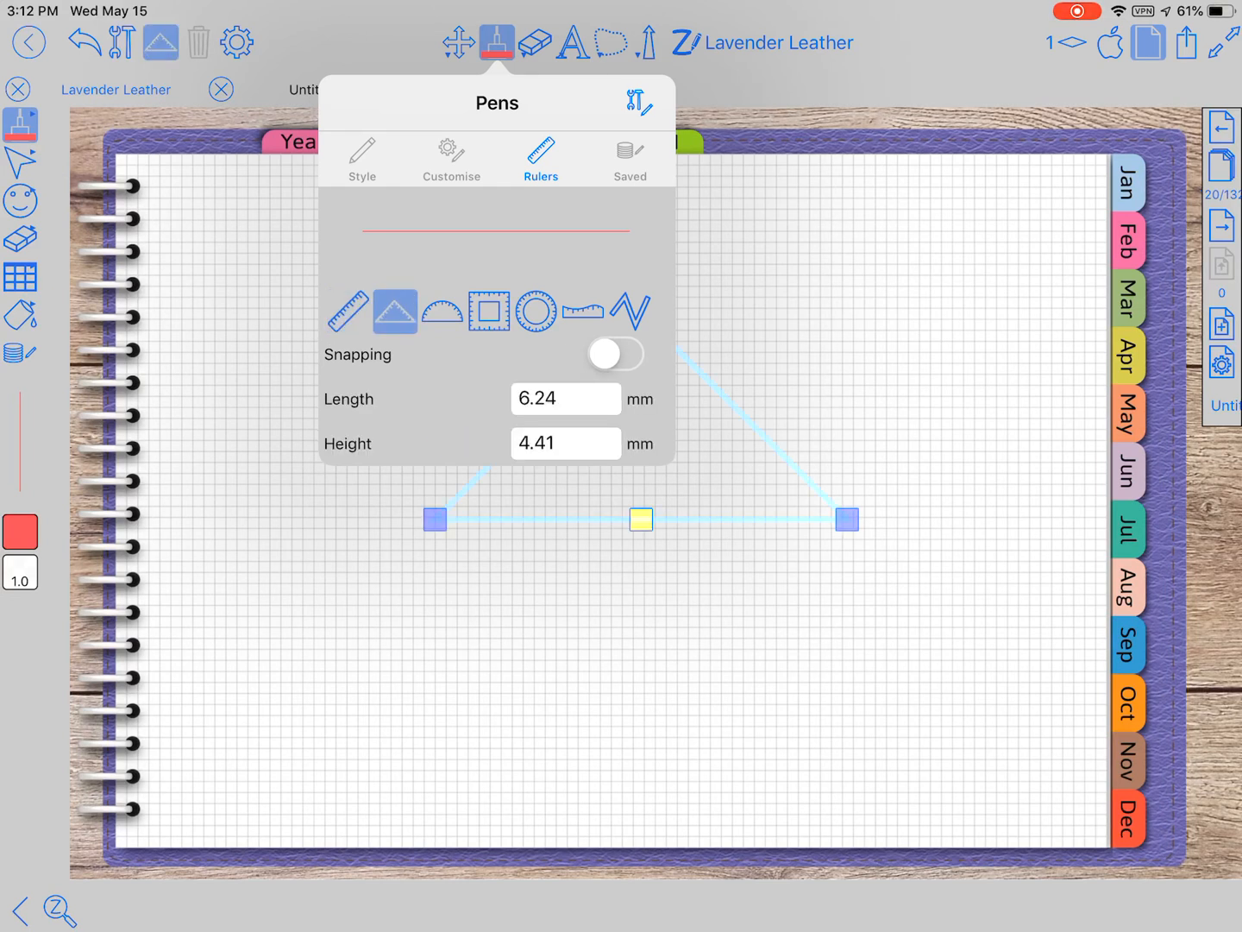
pyautogui.click(440, 311)
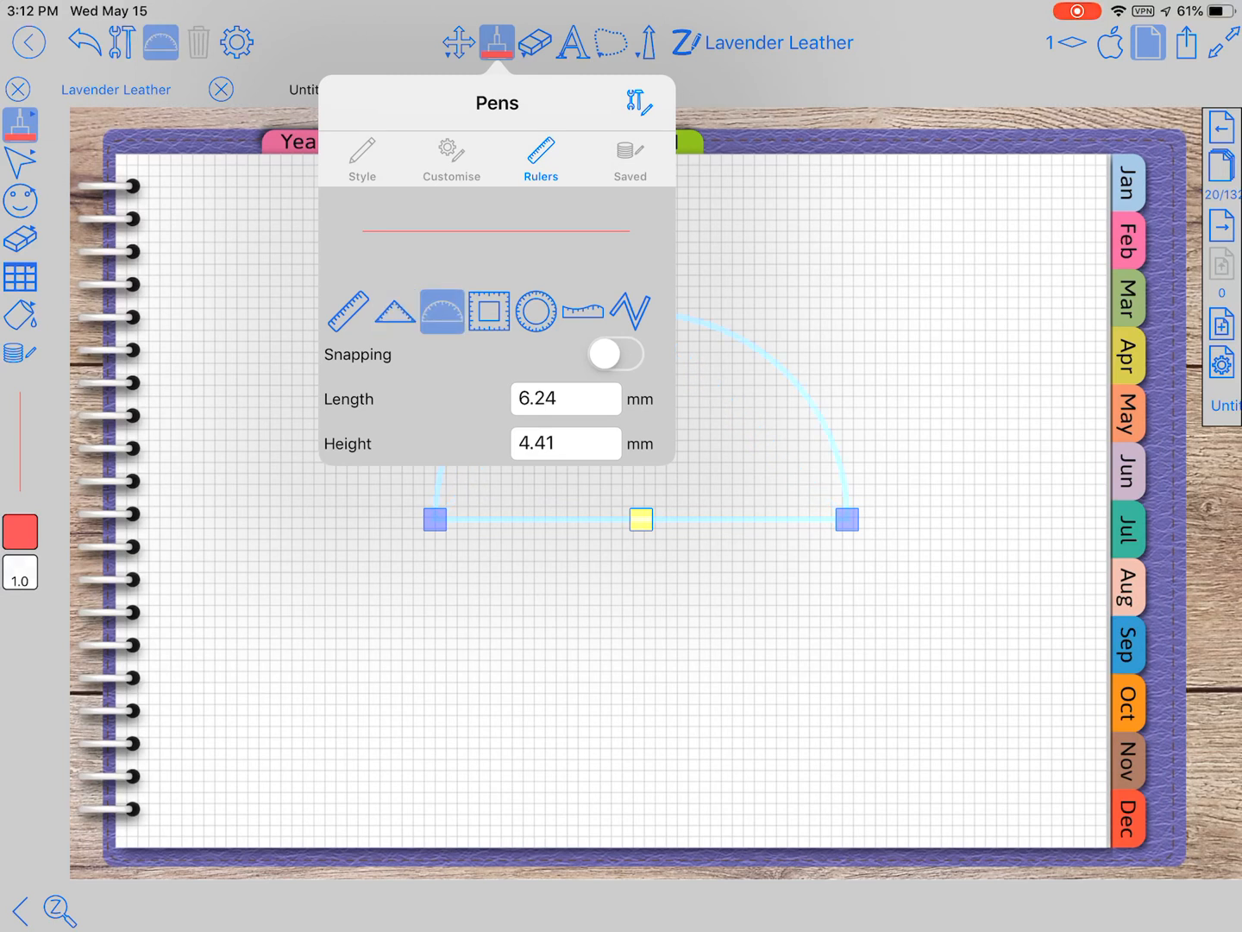
pyautogui.click(488, 311)
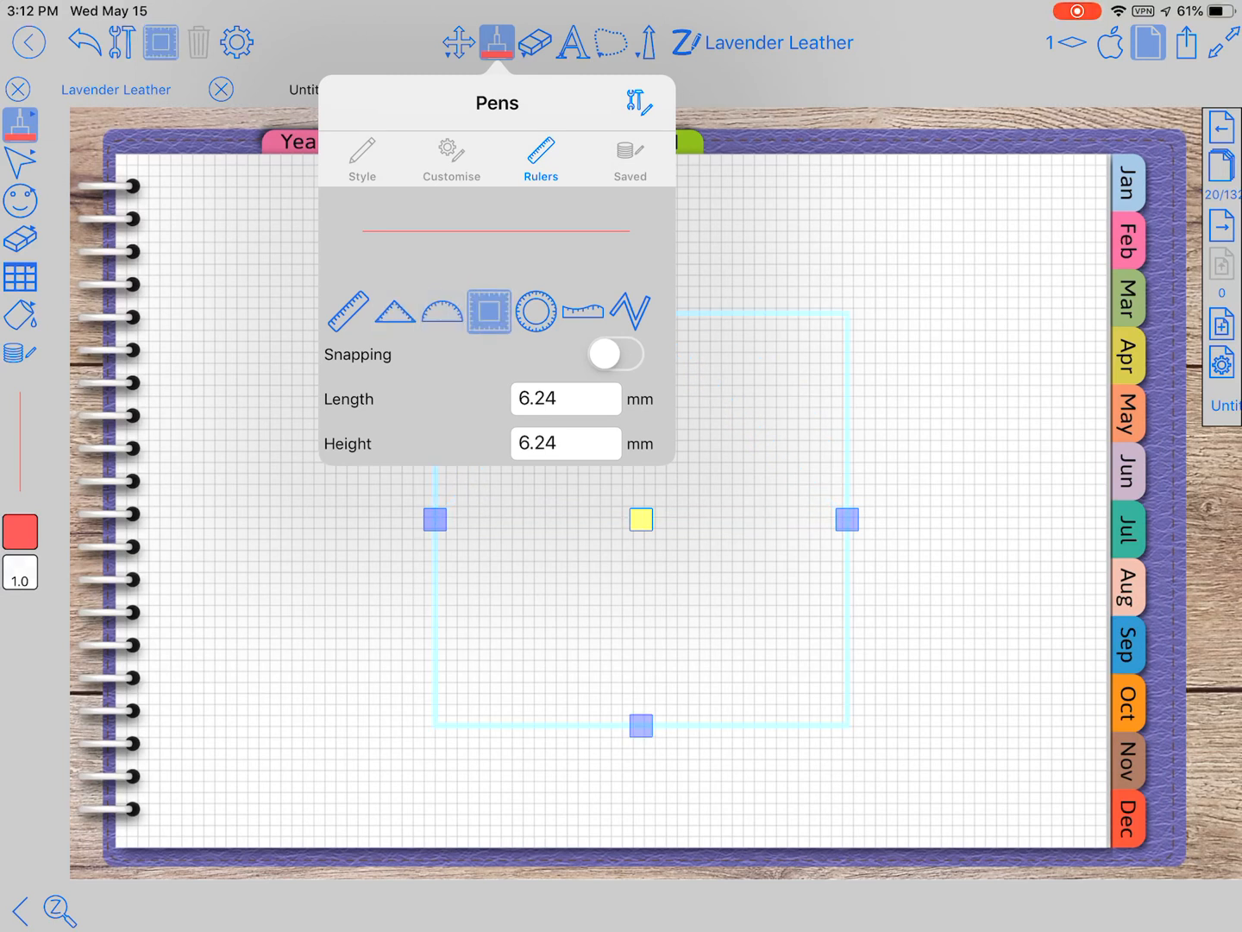
pyautogui.click(535, 310)
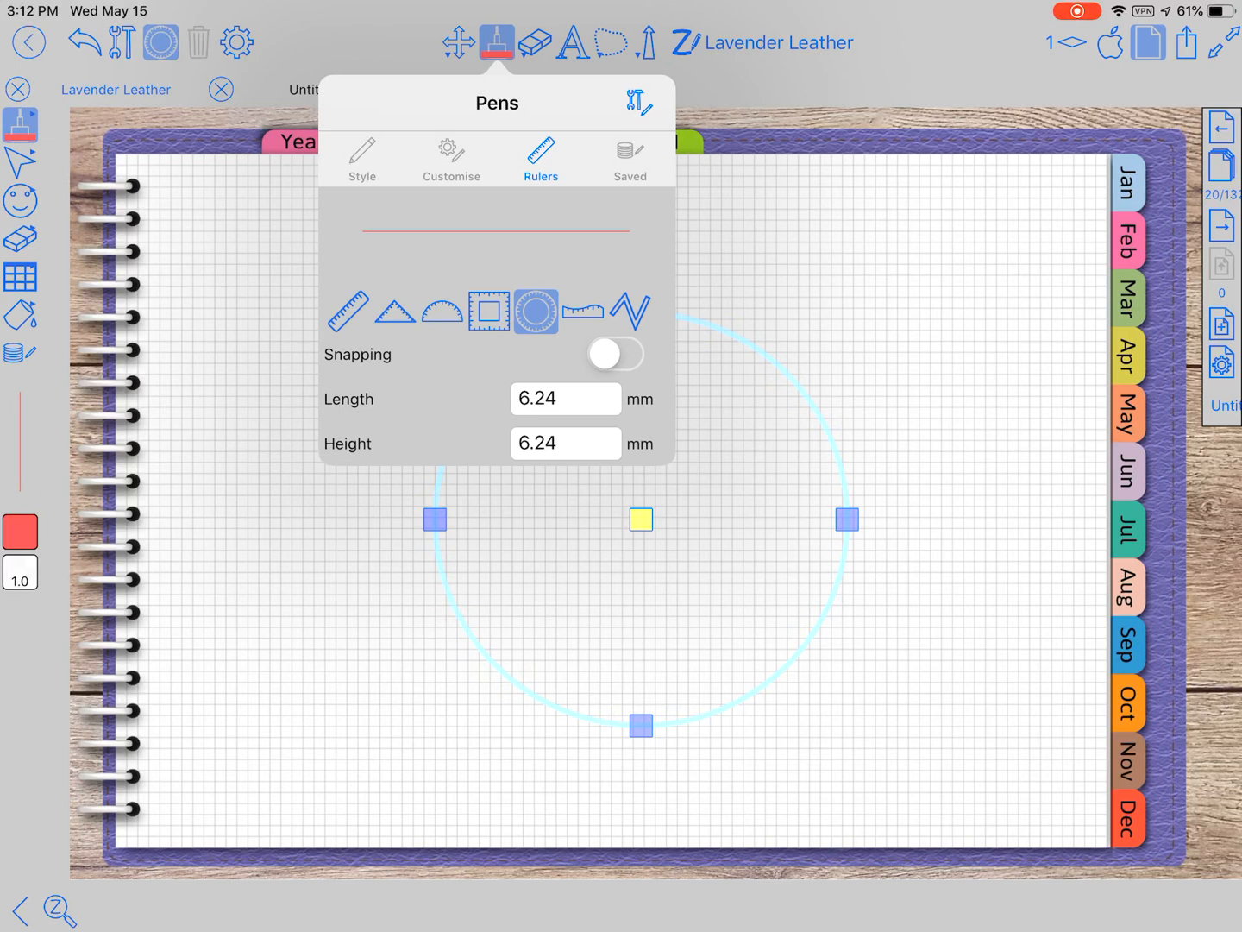
pyautogui.click(582, 312)
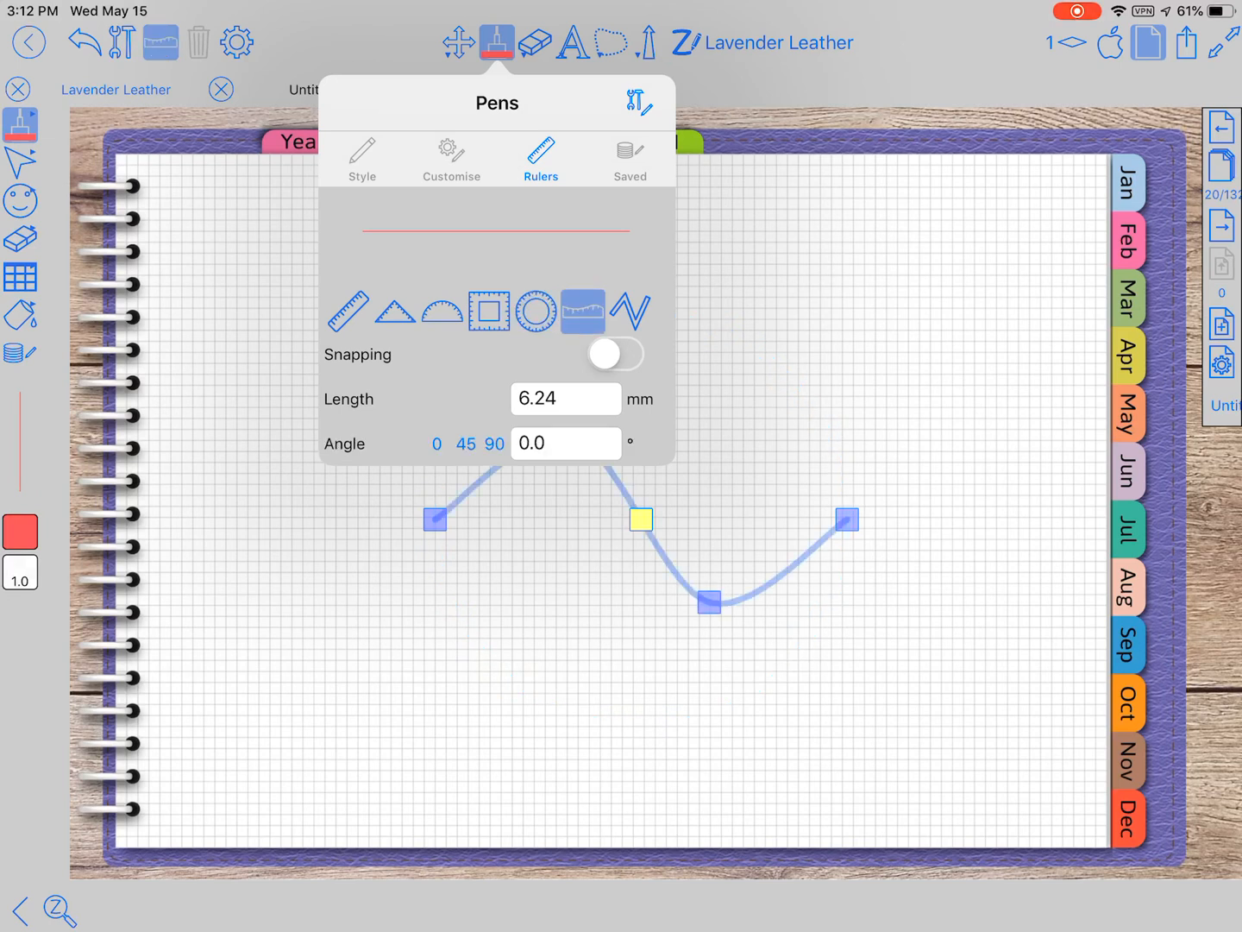
pyautogui.click(630, 311)
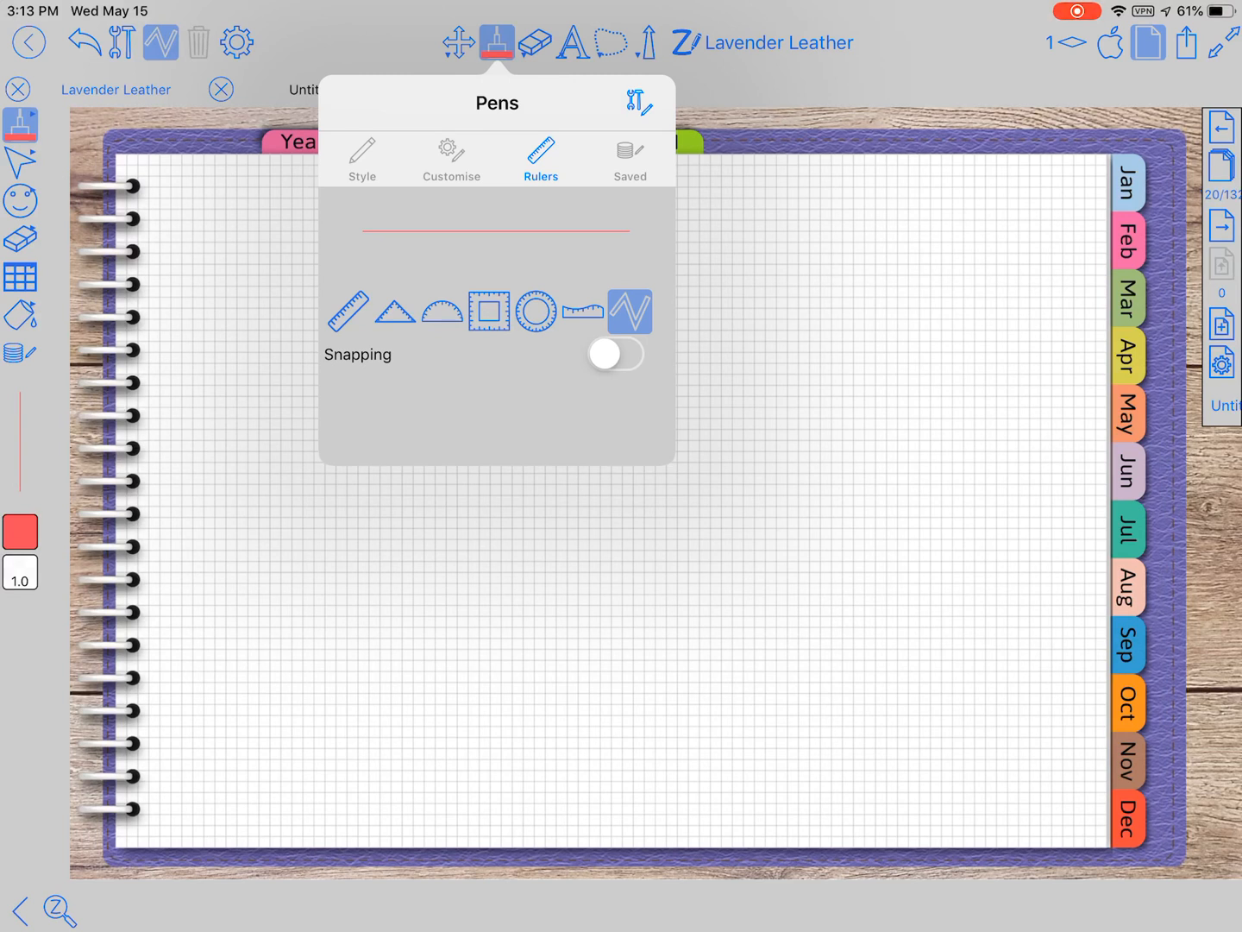
pyautogui.click(629, 159)
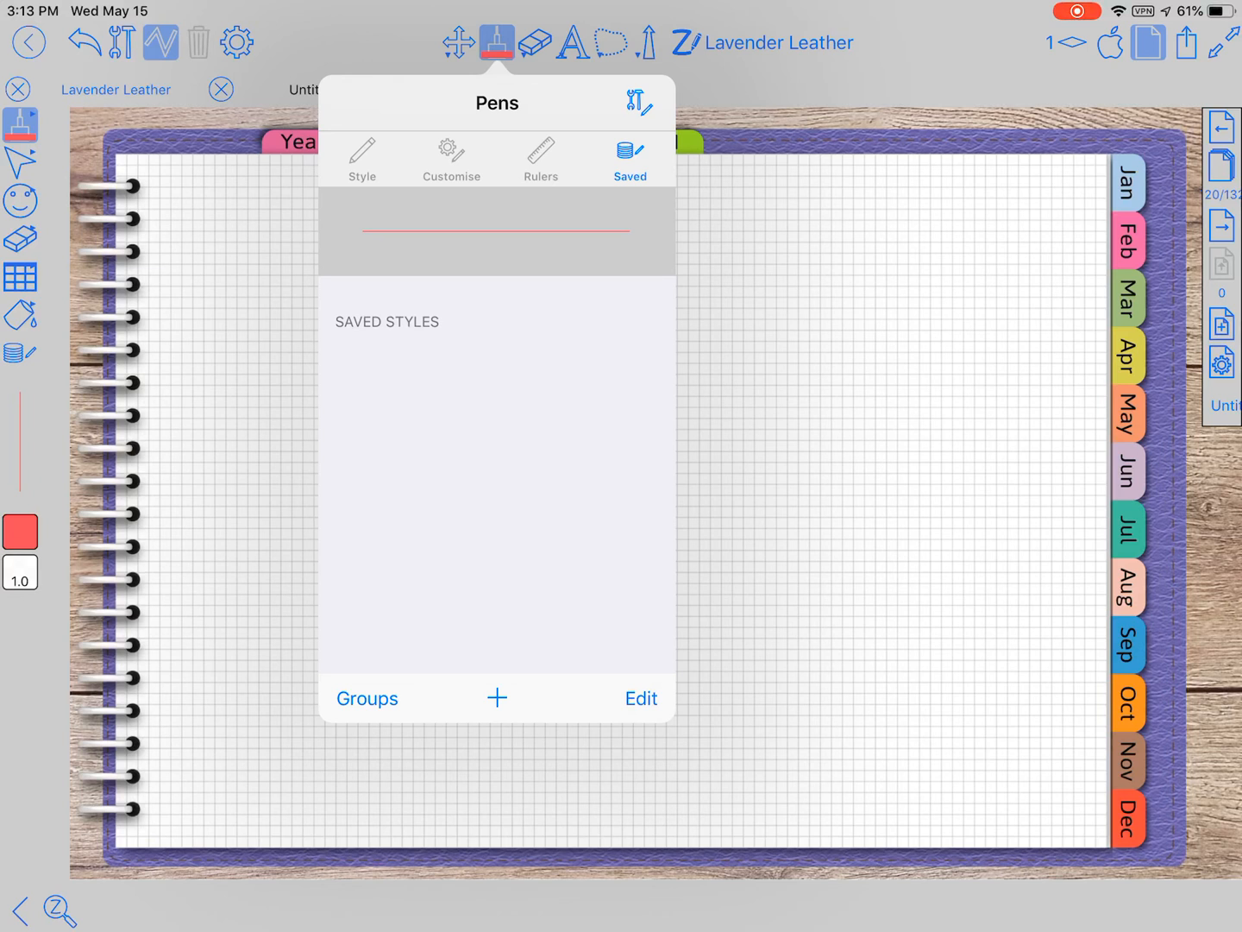
# Save the red 1.0 pt pen as a style and remove the ruler line from the page.
pyautogui.click(361, 158)
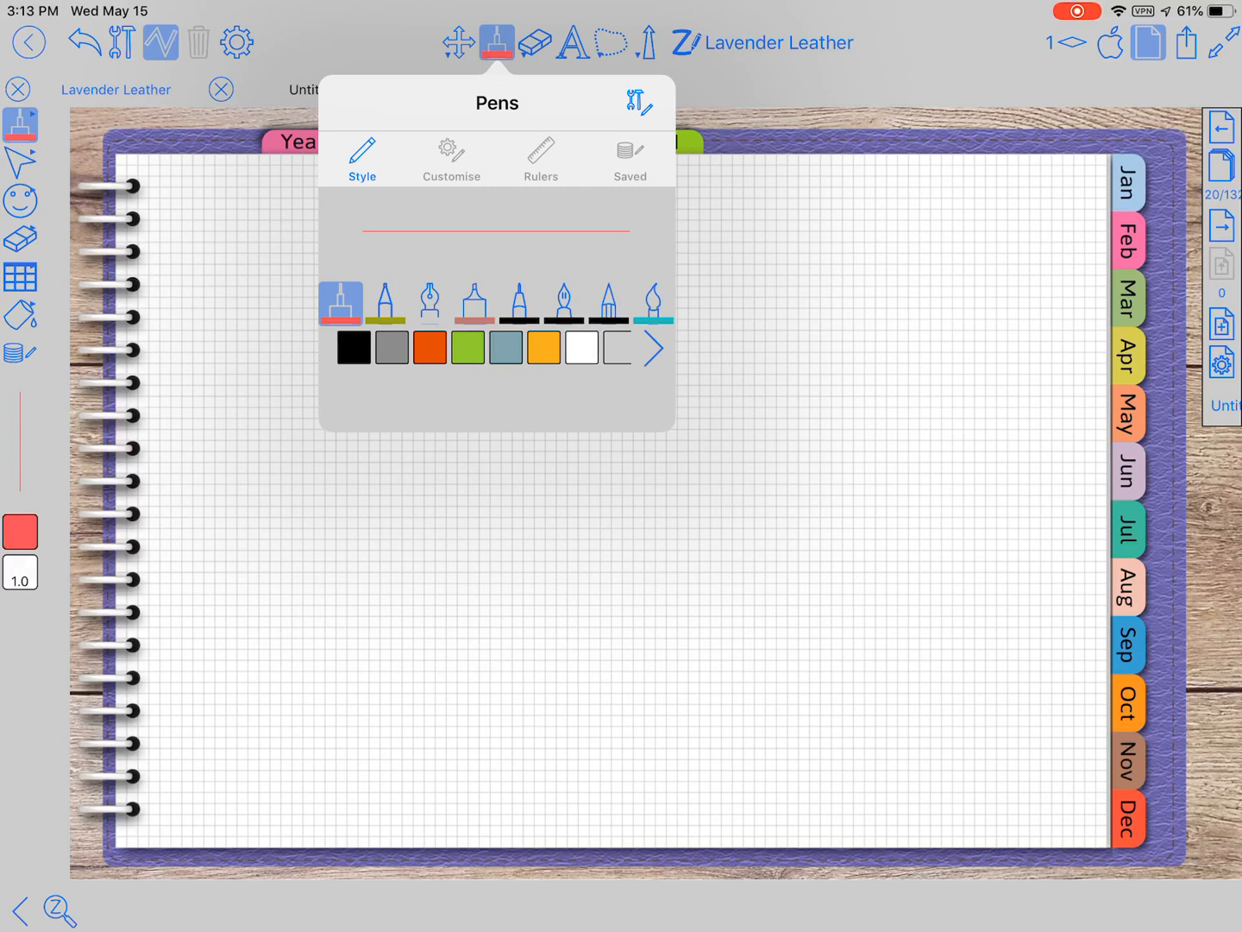
pyautogui.click(630, 159)
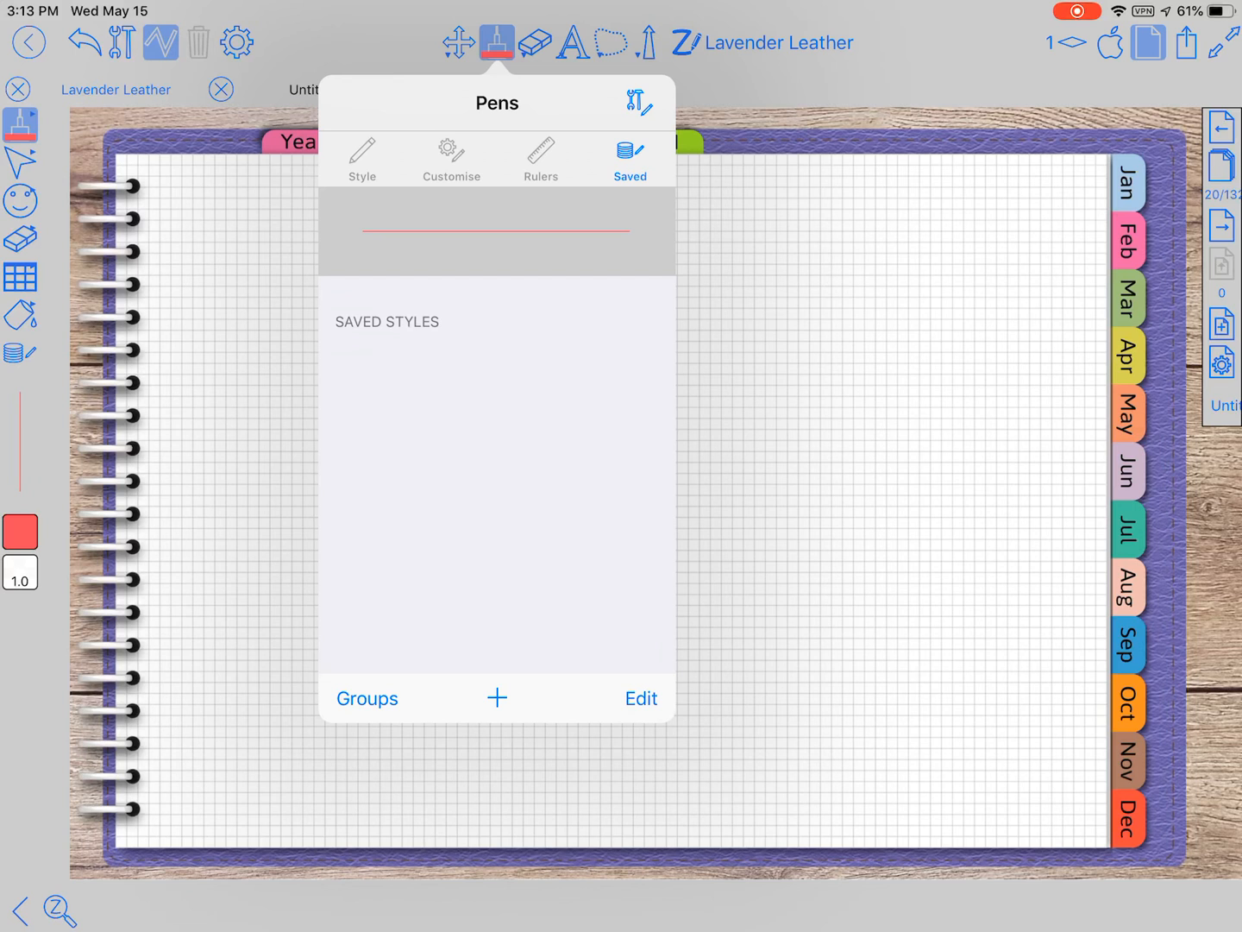
pyautogui.click(496, 697)
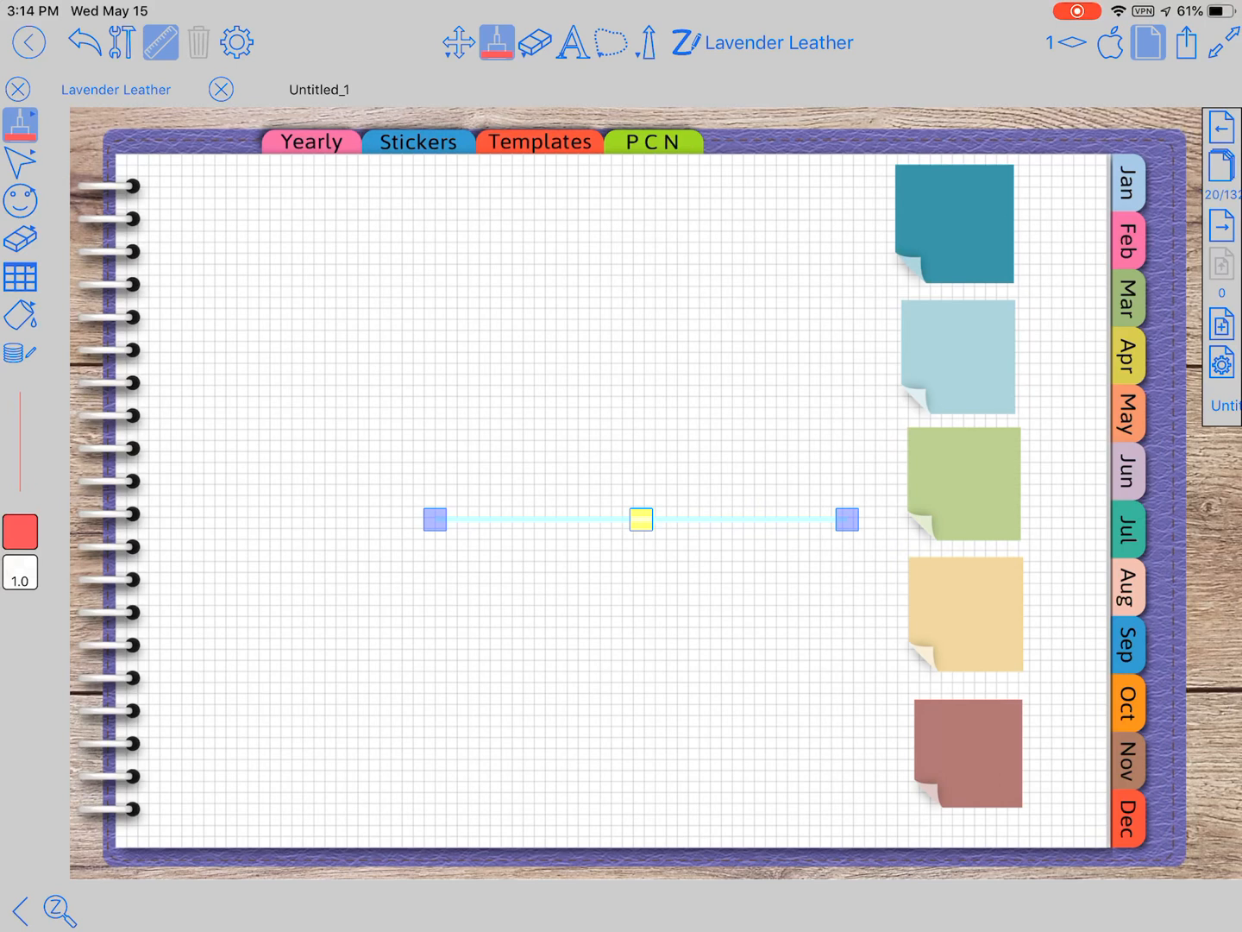
pyautogui.click(197, 42)
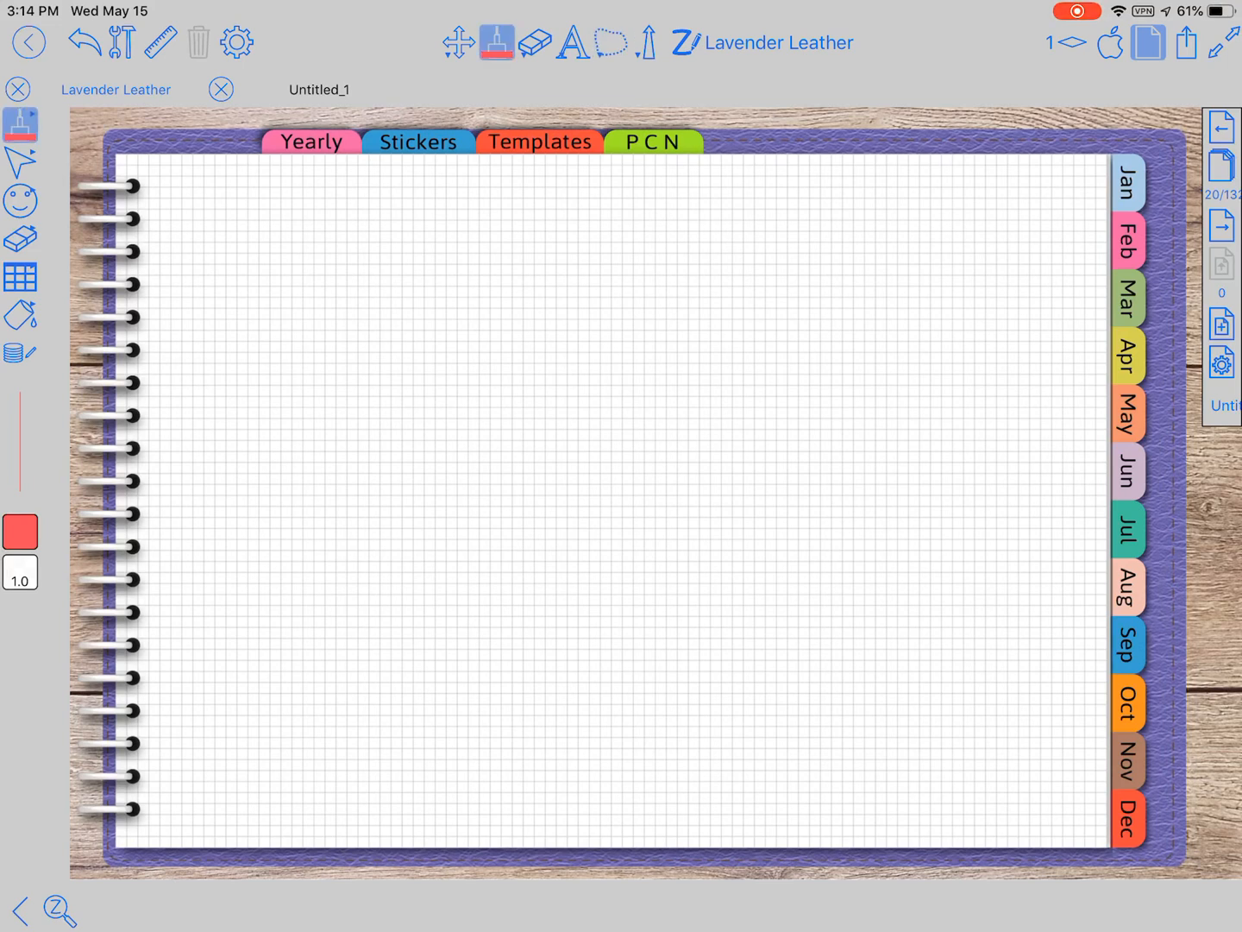
pyautogui.click(498, 42)
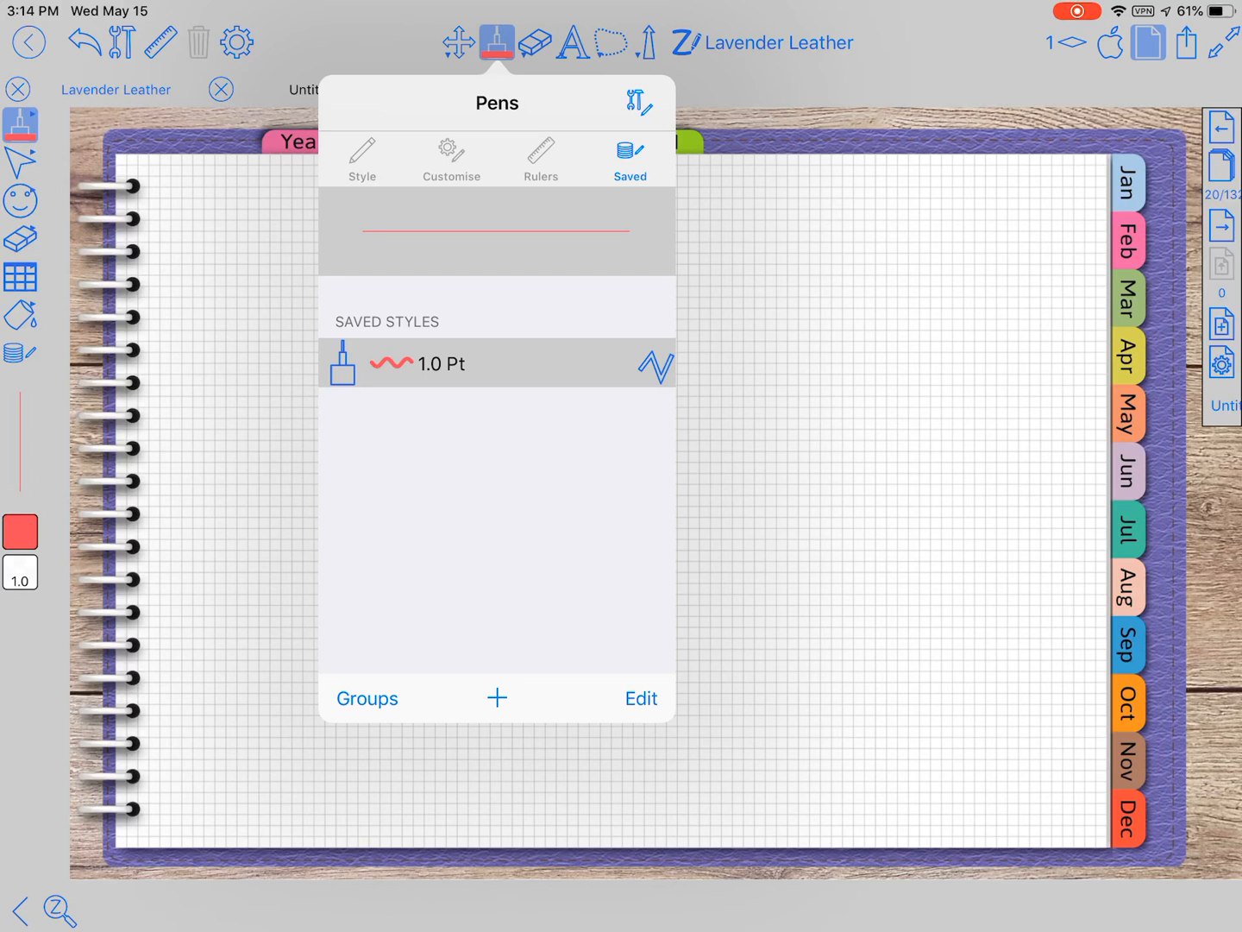
pyautogui.click(641, 698)
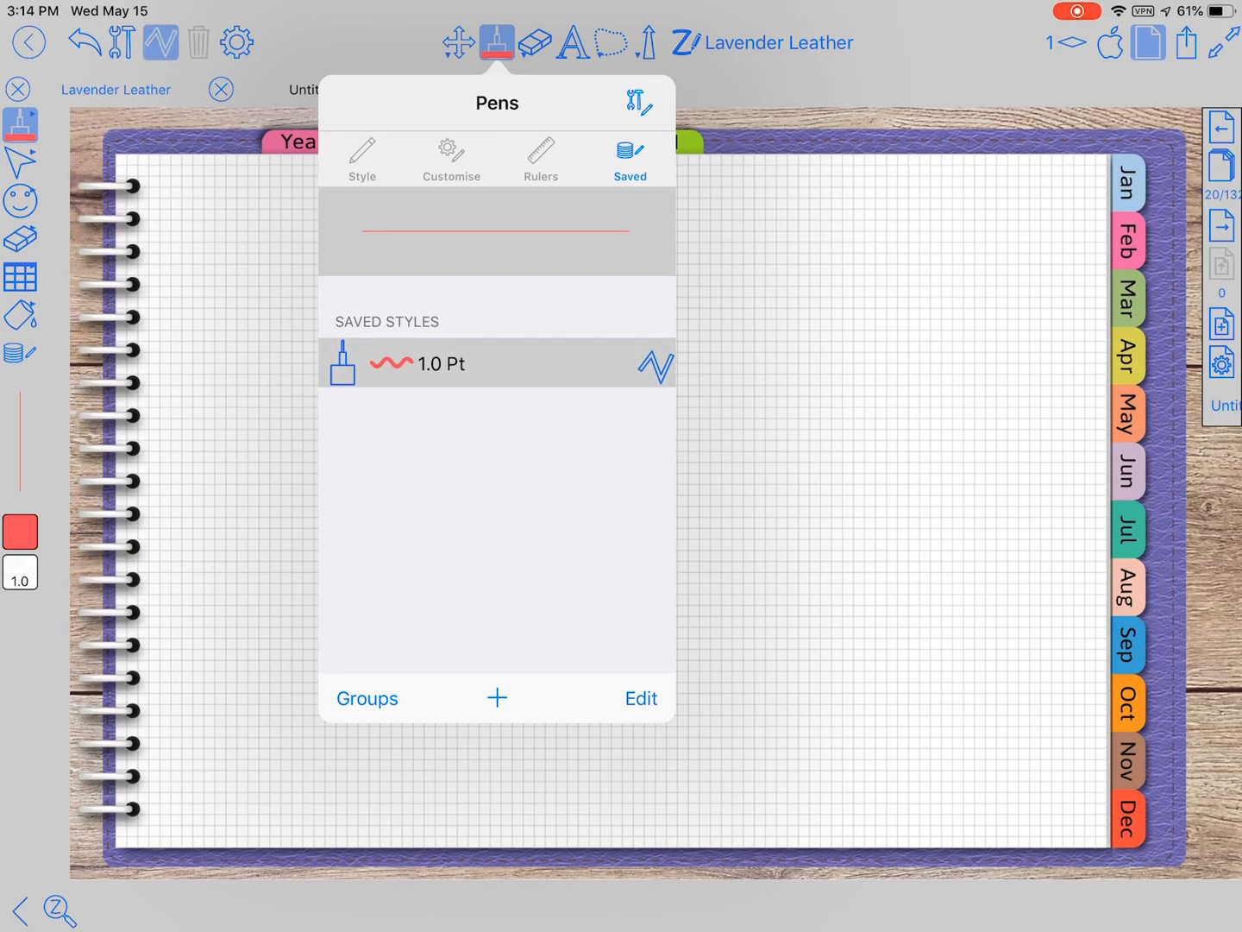
# Delete the saved red 1.0 pt style, glance at the Untitled groups, and return to Pens.
pyautogui.click(641, 698)
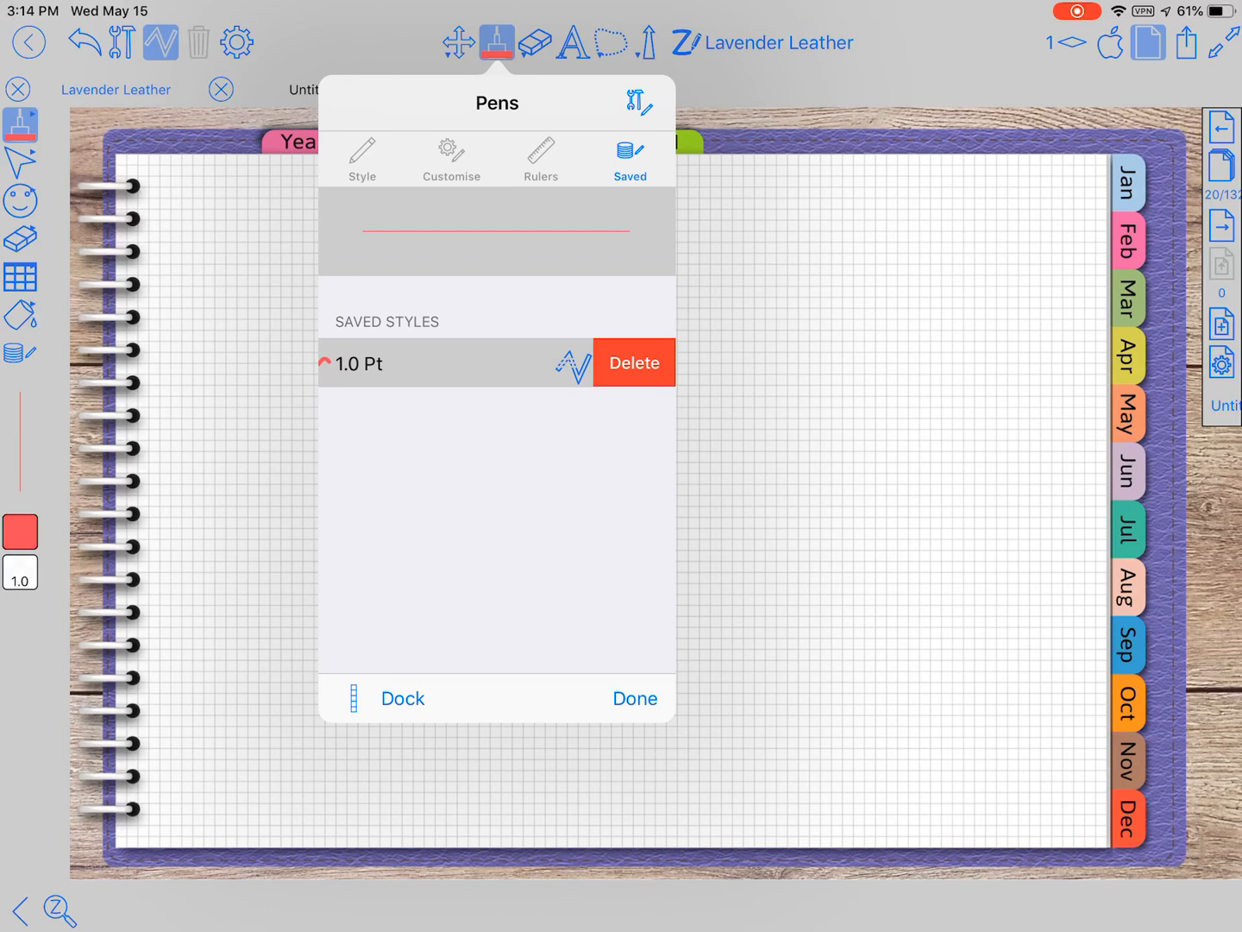
pyautogui.click(633, 362)
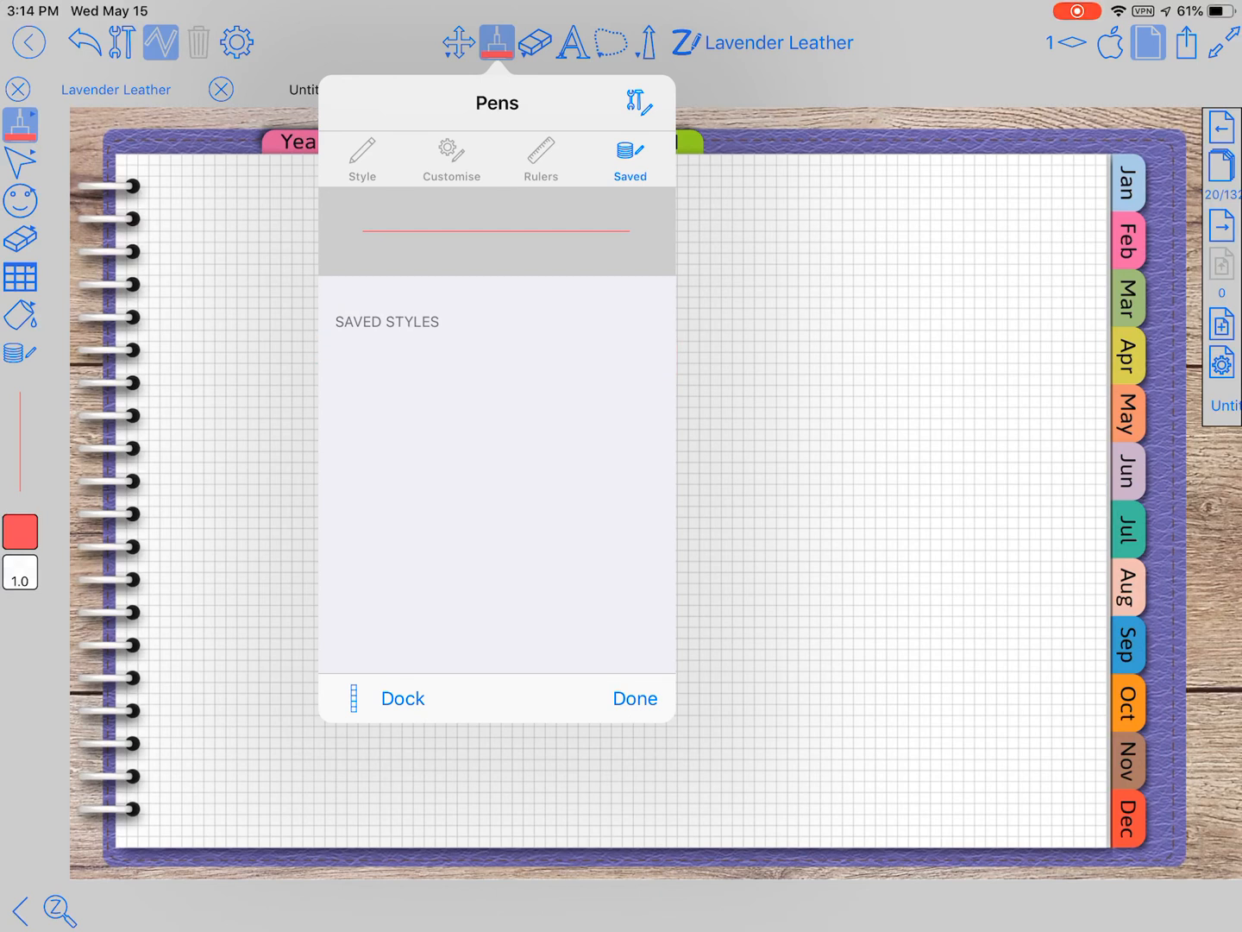
pyautogui.click(640, 102)
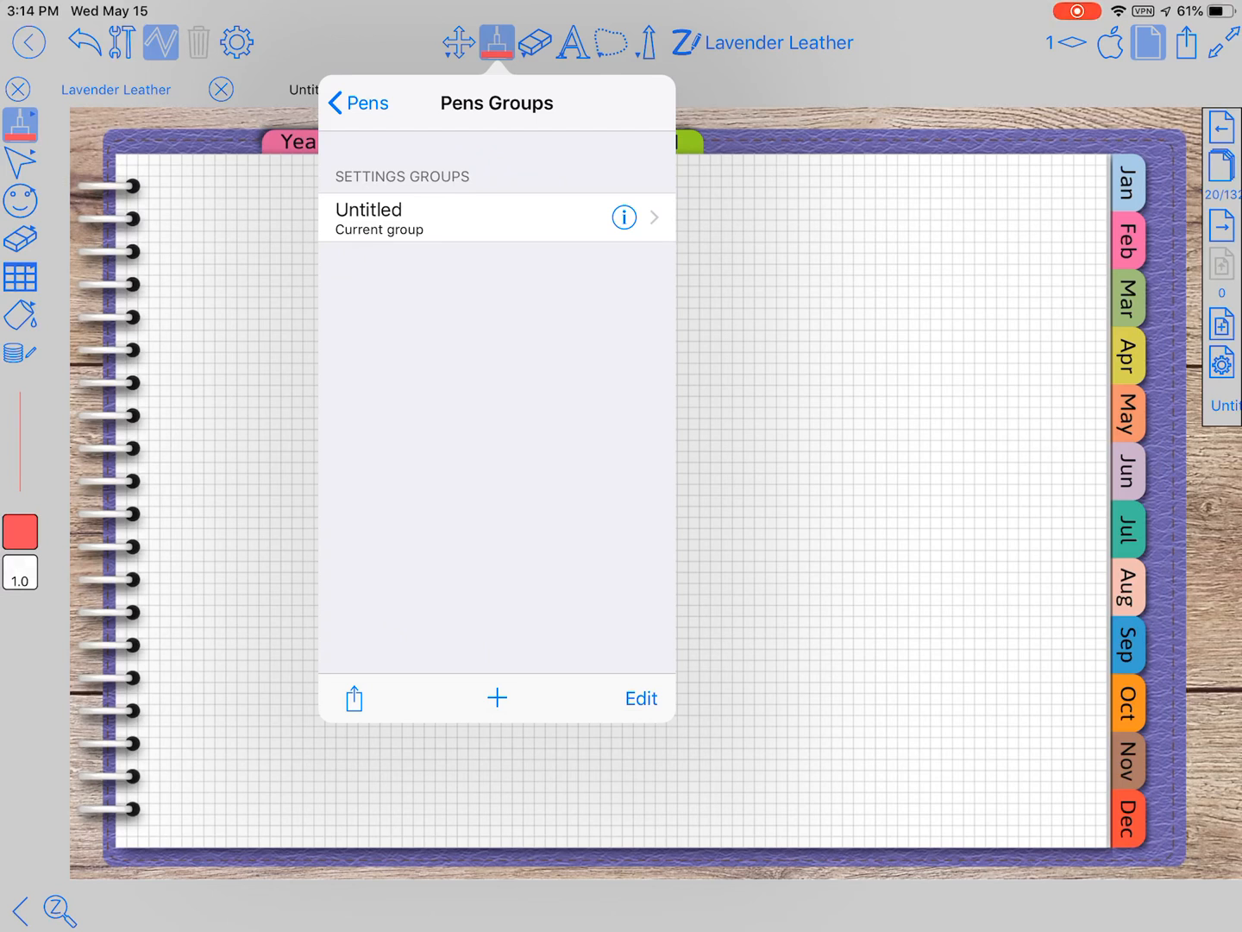
pyautogui.click(356, 103)
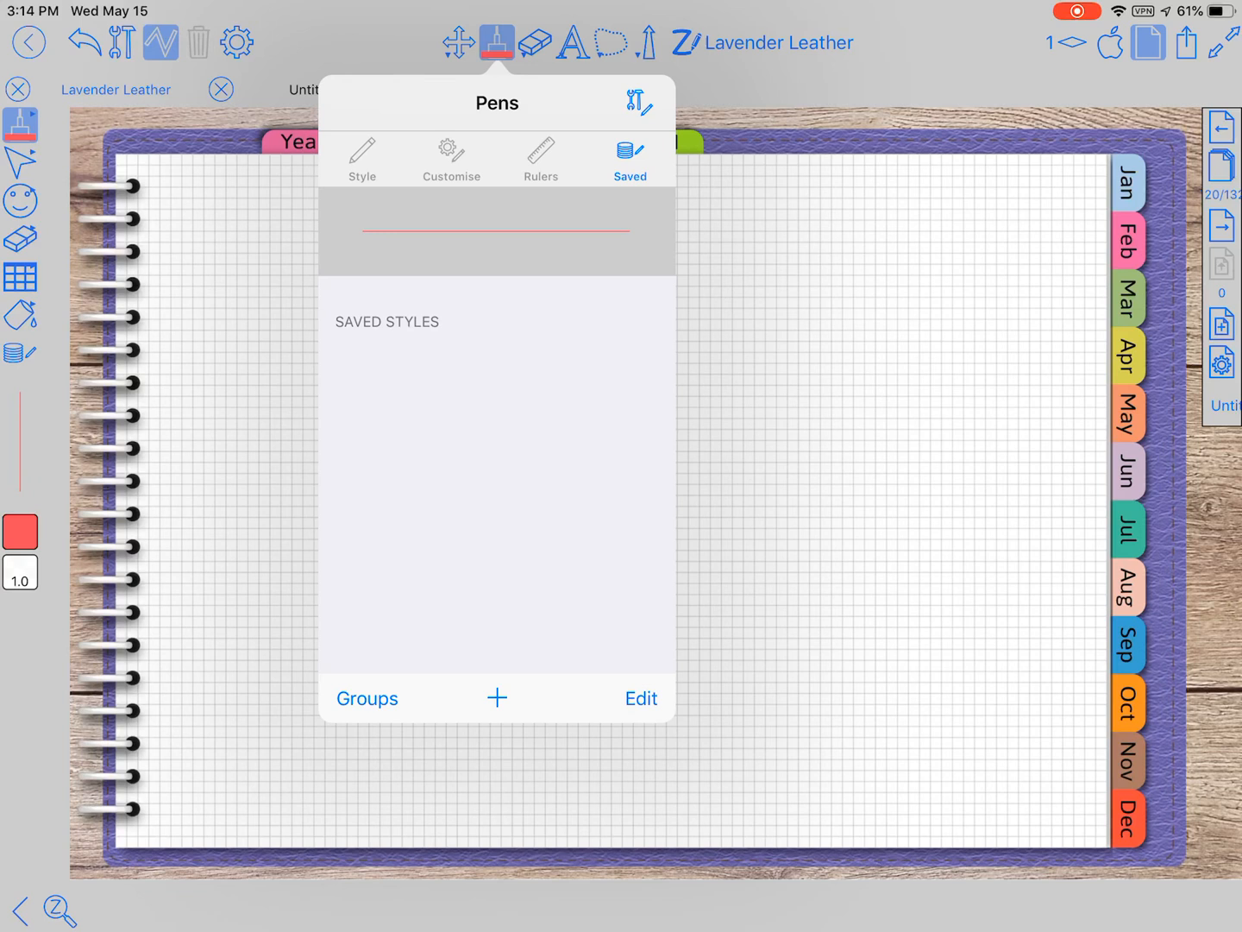
# Review the pen behaviour options without changing them, then close the pen settings.
pyautogui.click(641, 102)
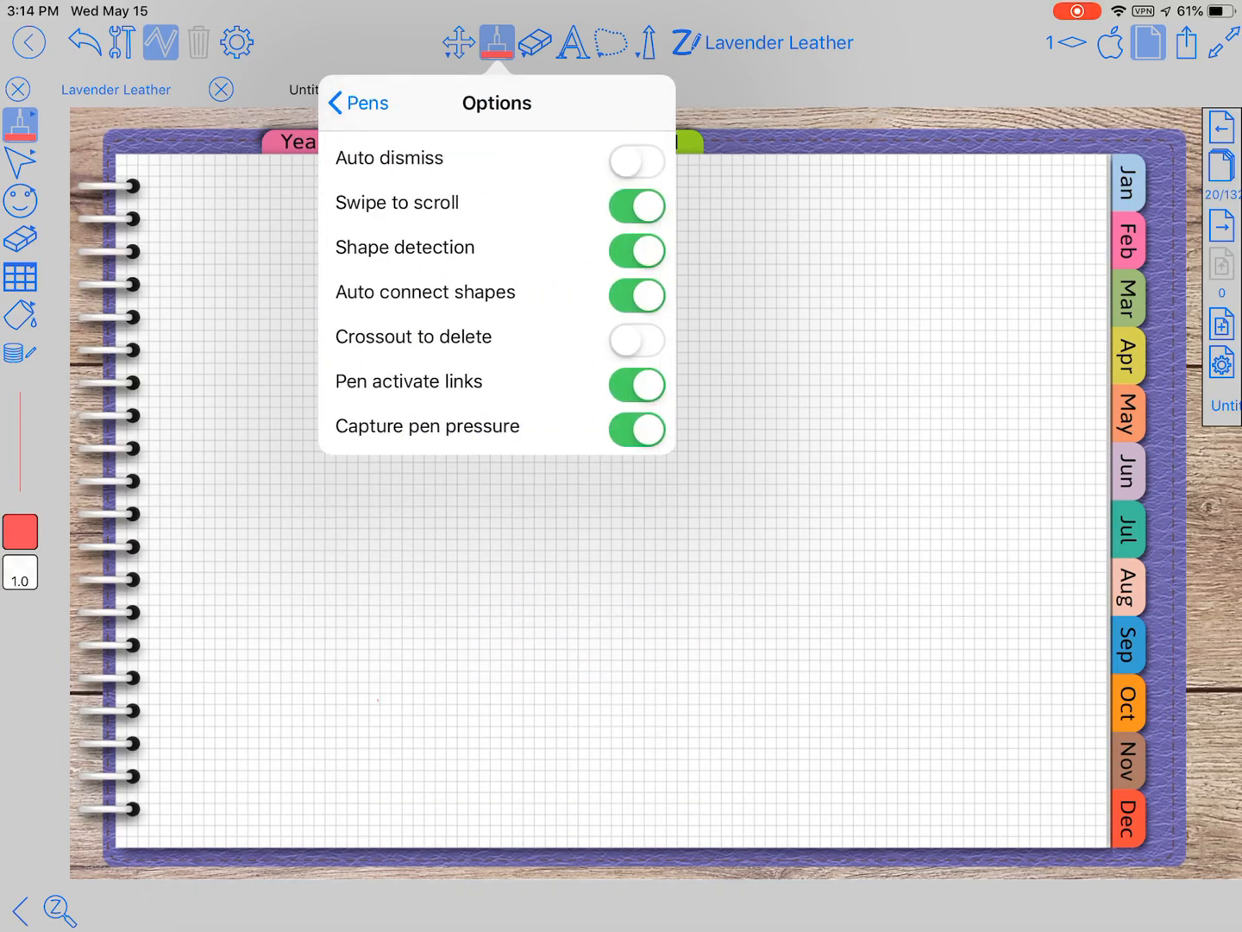
pyautogui.click(356, 103)
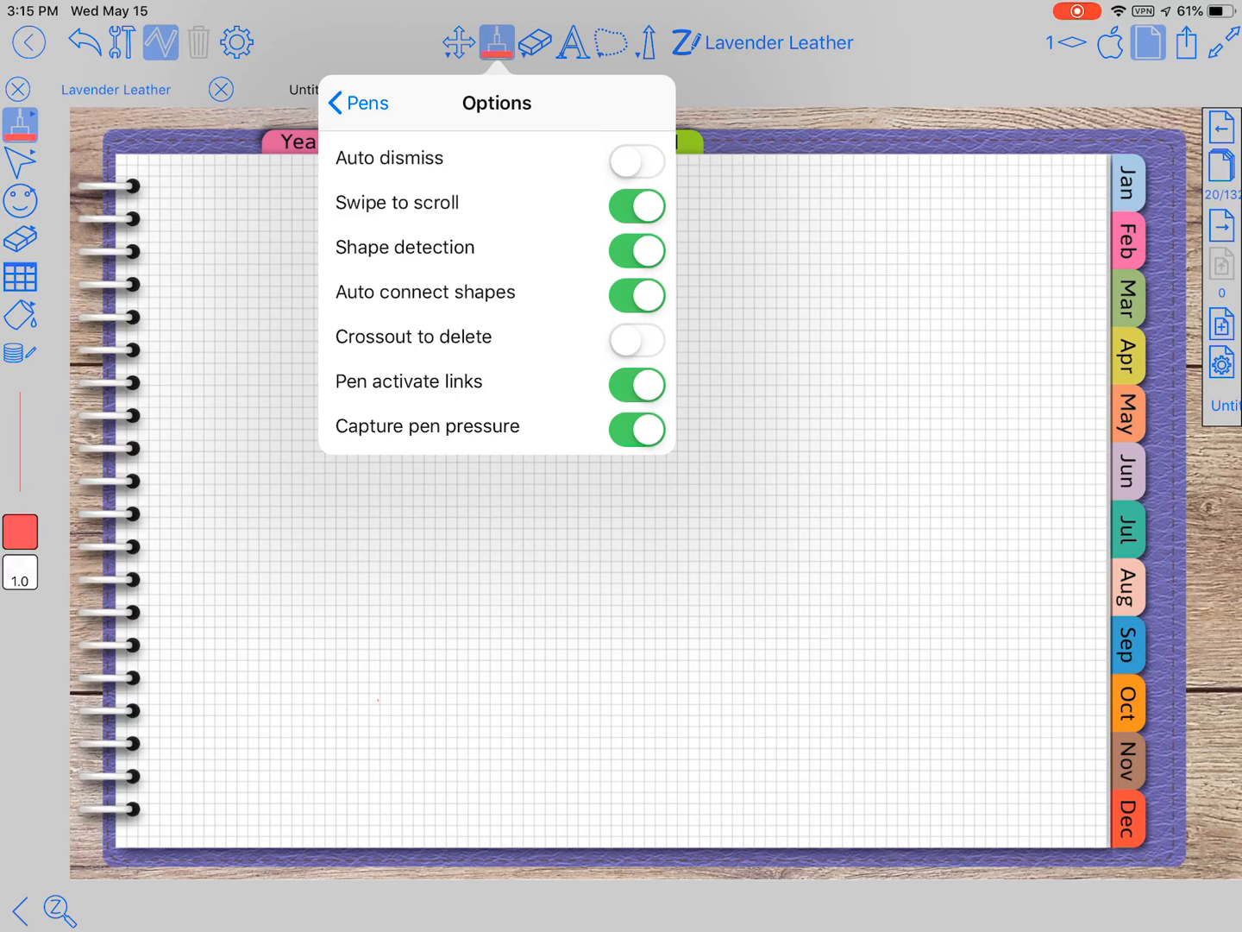
pyautogui.click(357, 103)
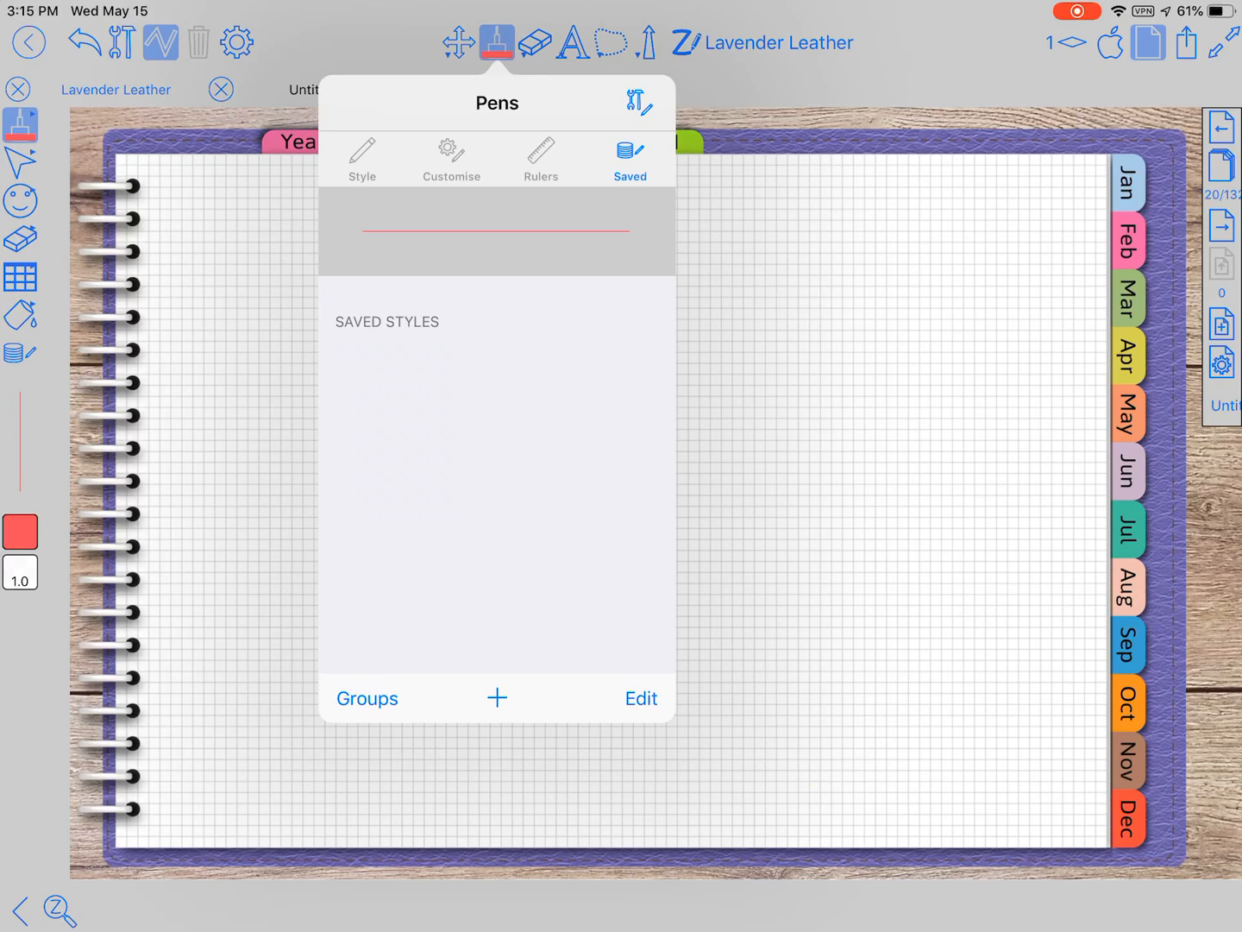
pyautogui.click(451, 159)
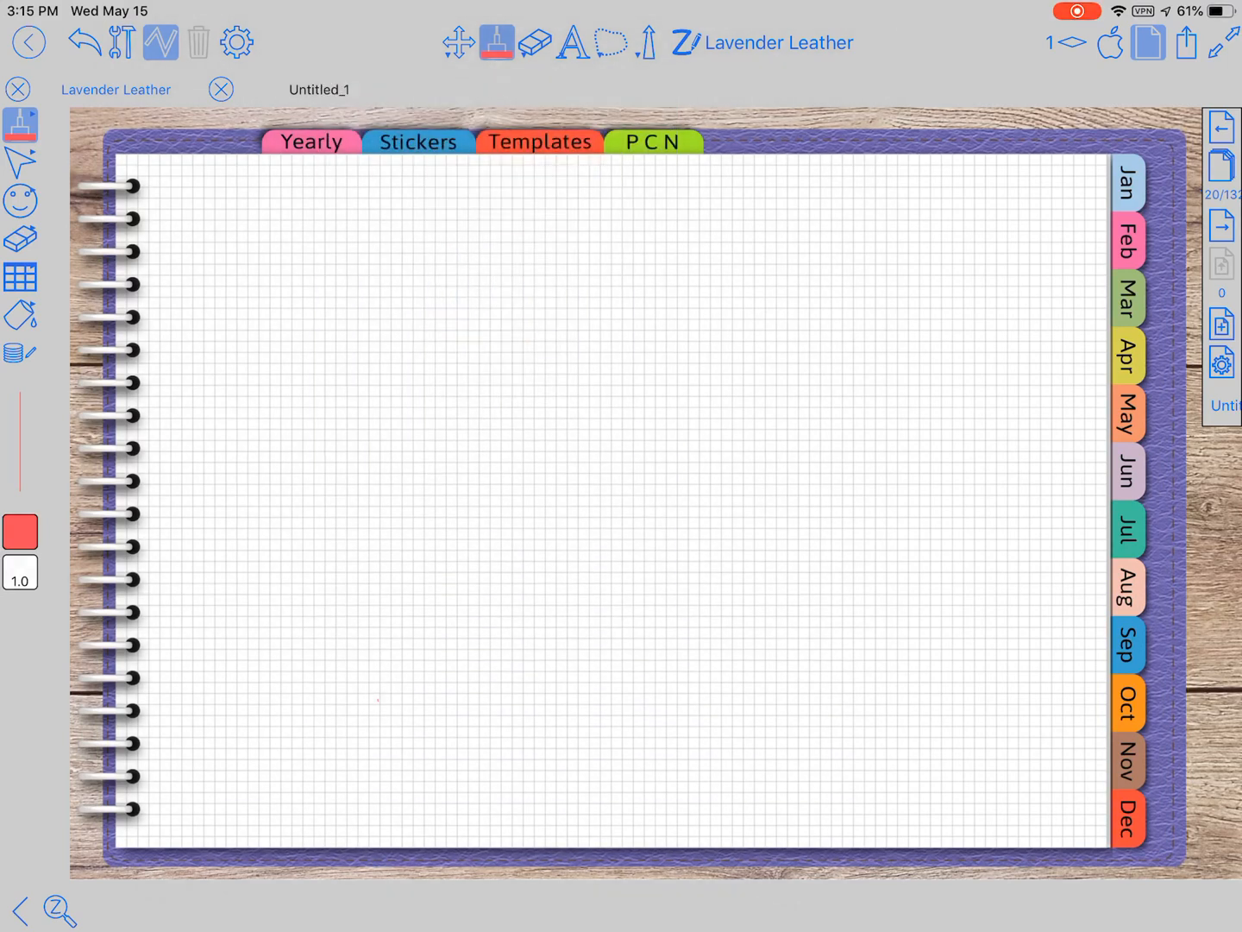
# Open the quick-tool palette, switch briefly to the eraser, then back to the red pen.
pyautogui.click(497, 42)
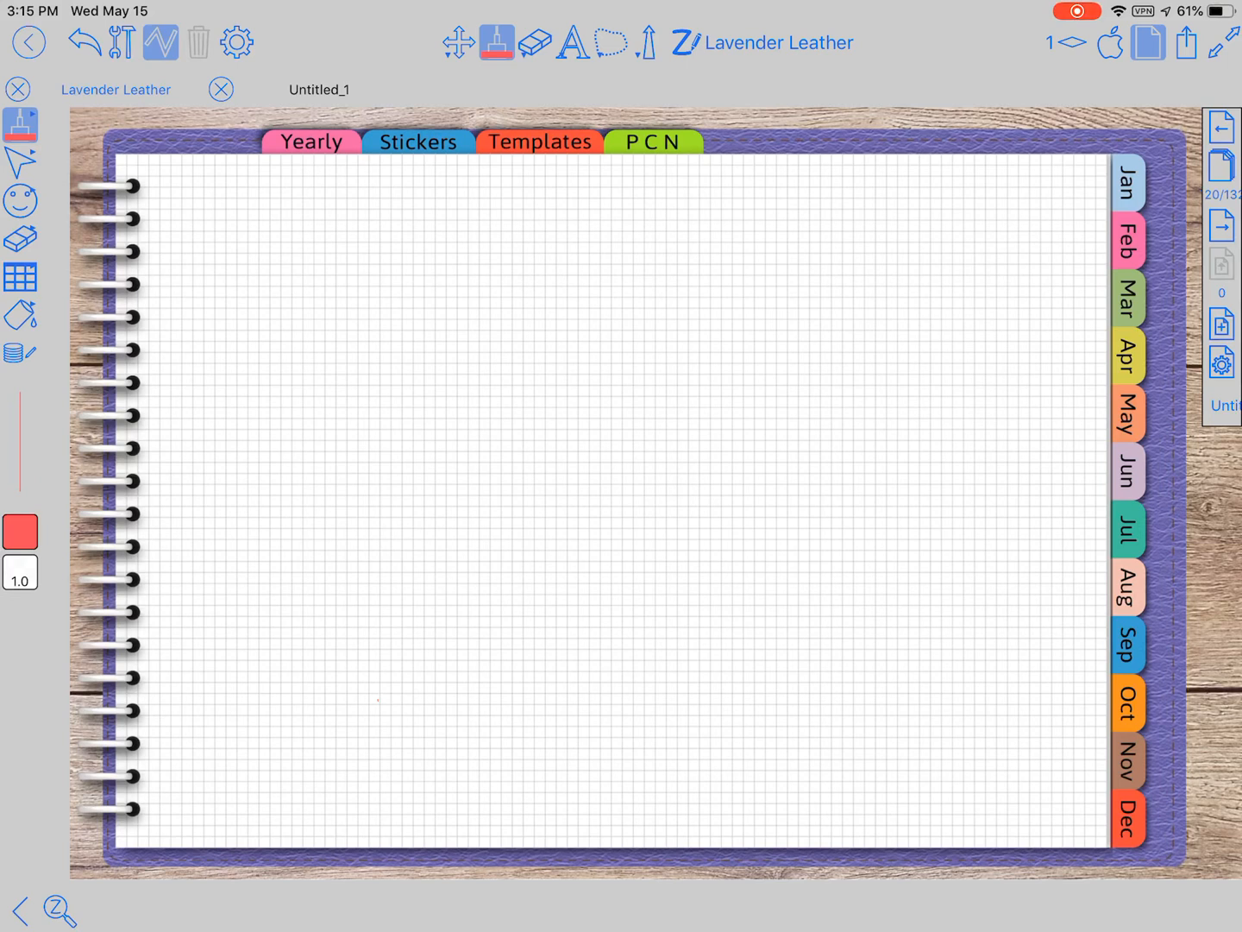
pyautogui.click(613, 43)
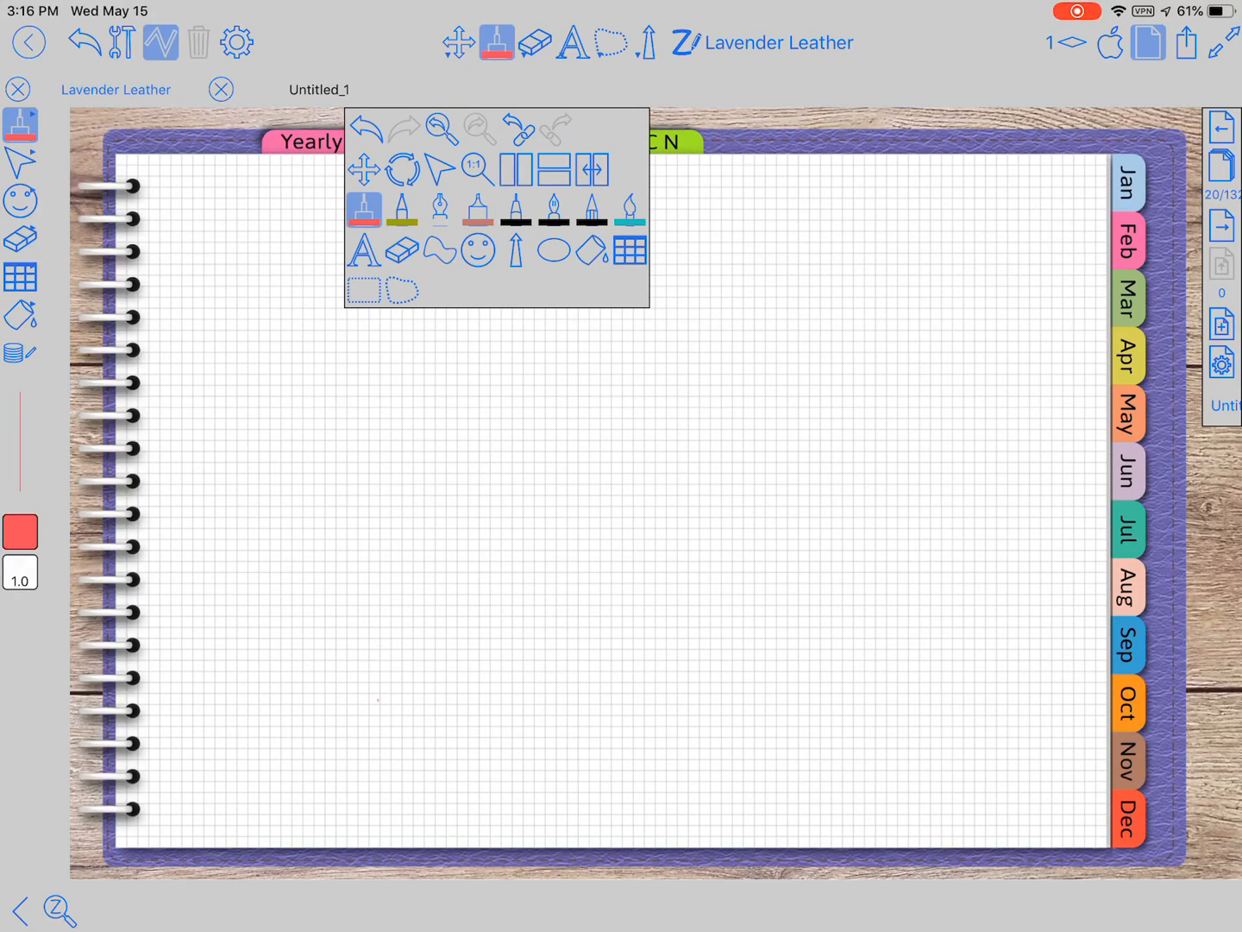
pyautogui.click(535, 42)
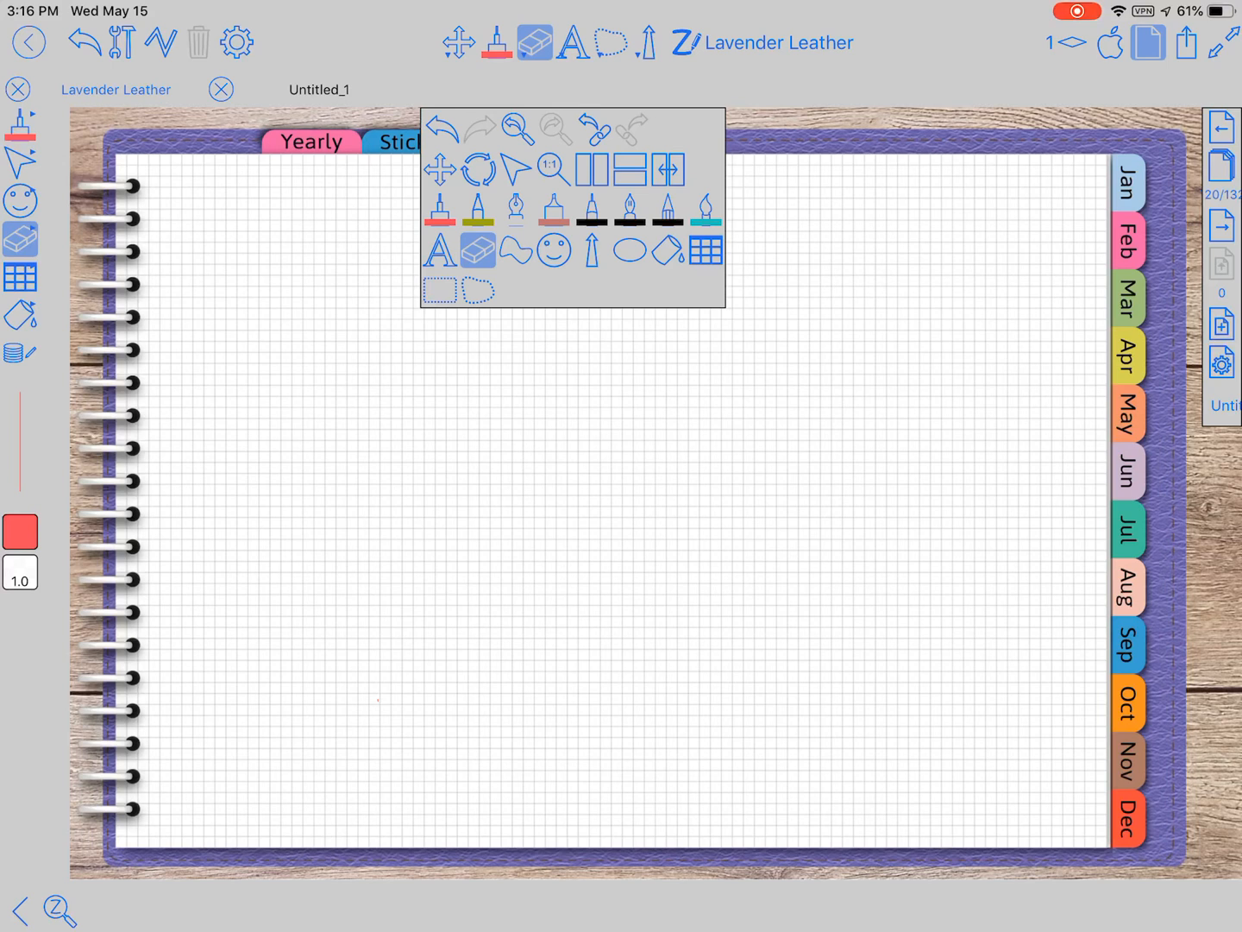
pyautogui.click(494, 43)
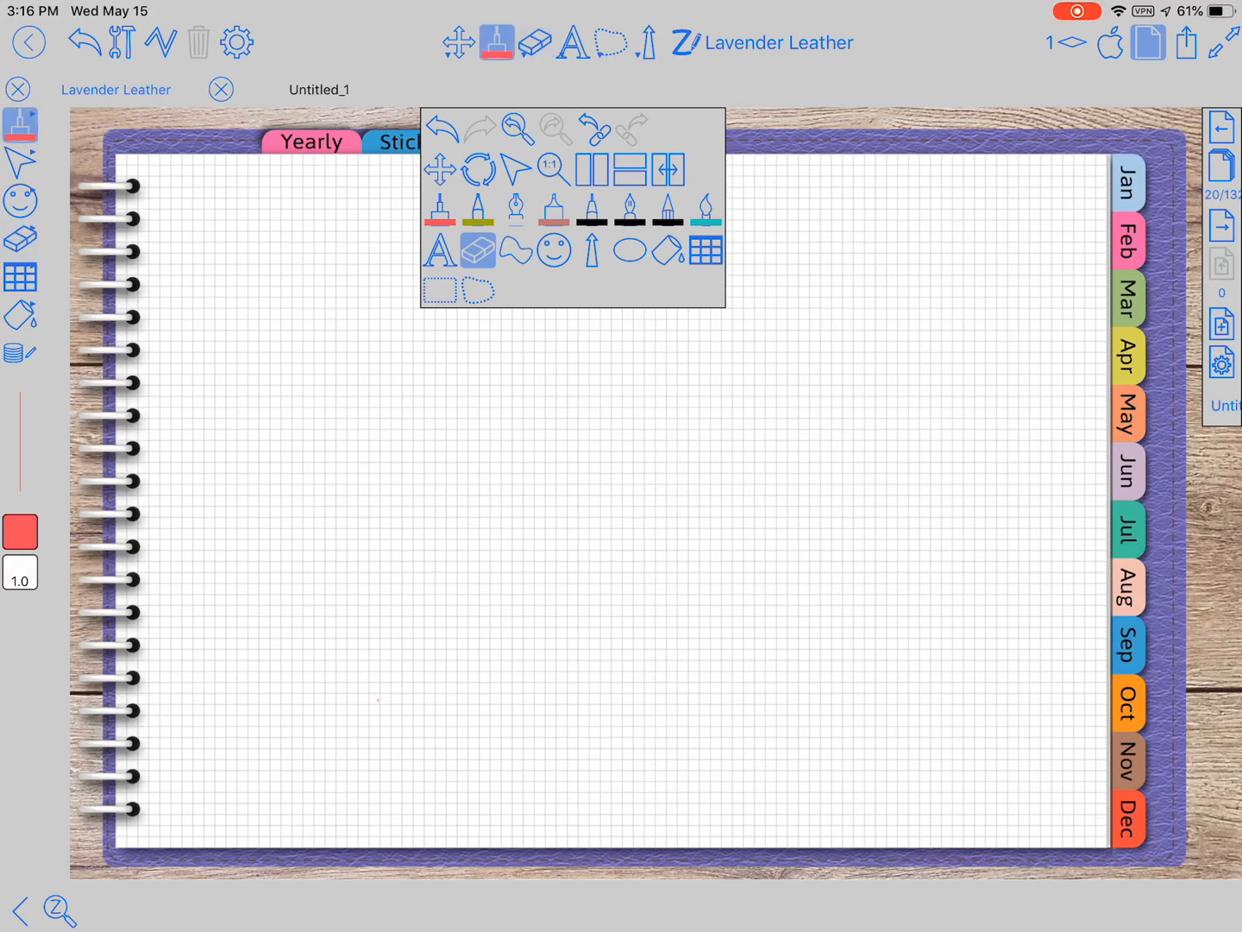